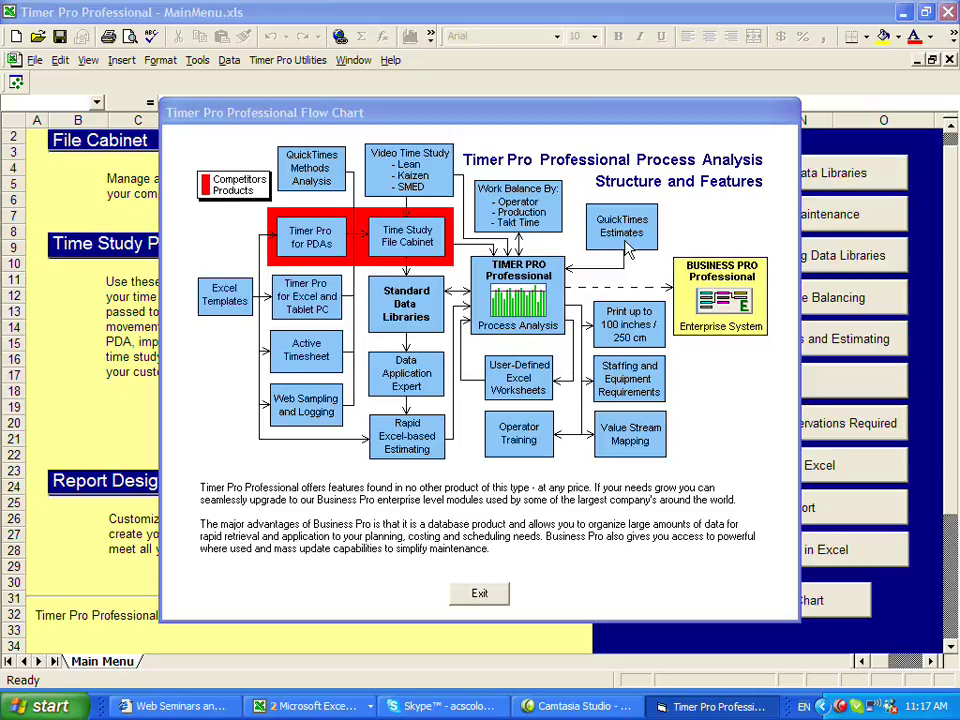
{"action": "mouse_move", "coordinate": [297, 178]}
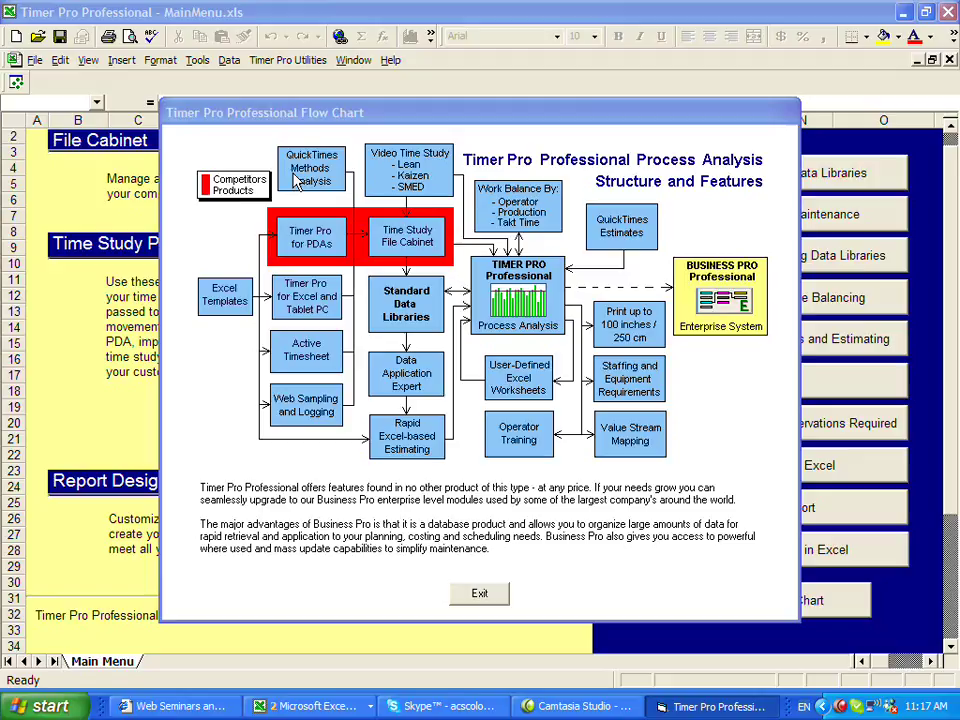
{"action": "mouse_move", "coordinate": [347, 195]}
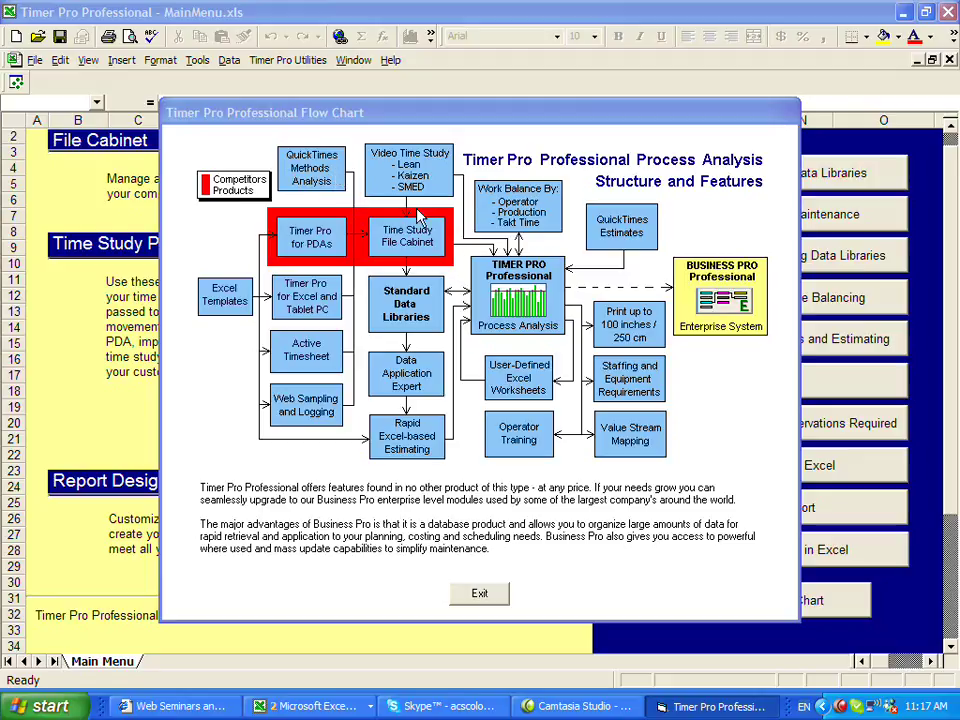
{"action": "mouse_move", "coordinate": [330, 168]}
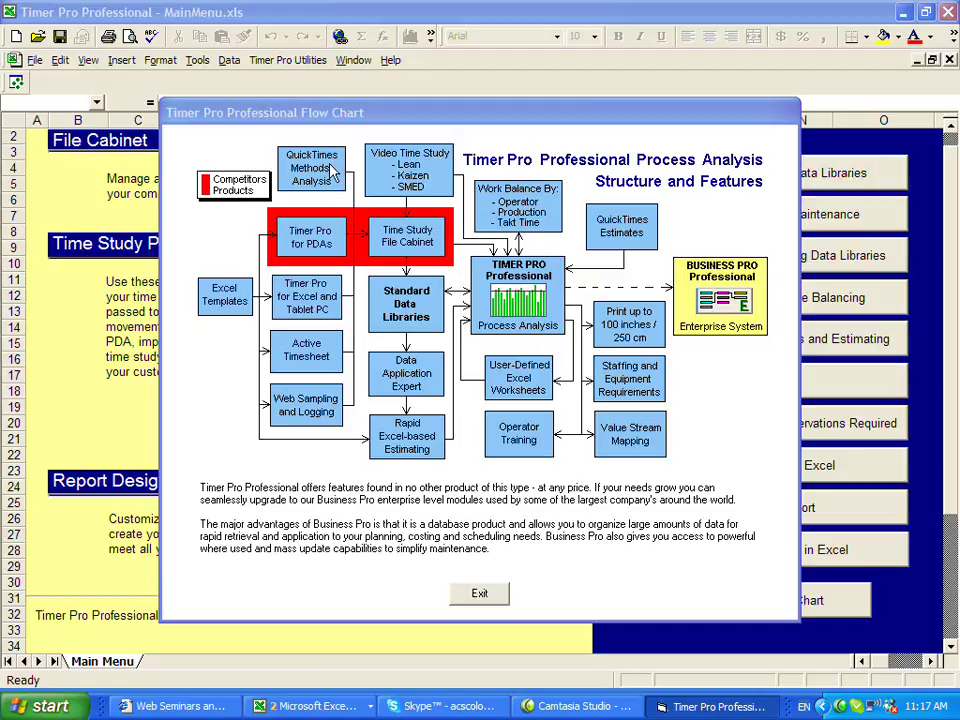
{"action": "mouse_move", "coordinate": [435, 258]}
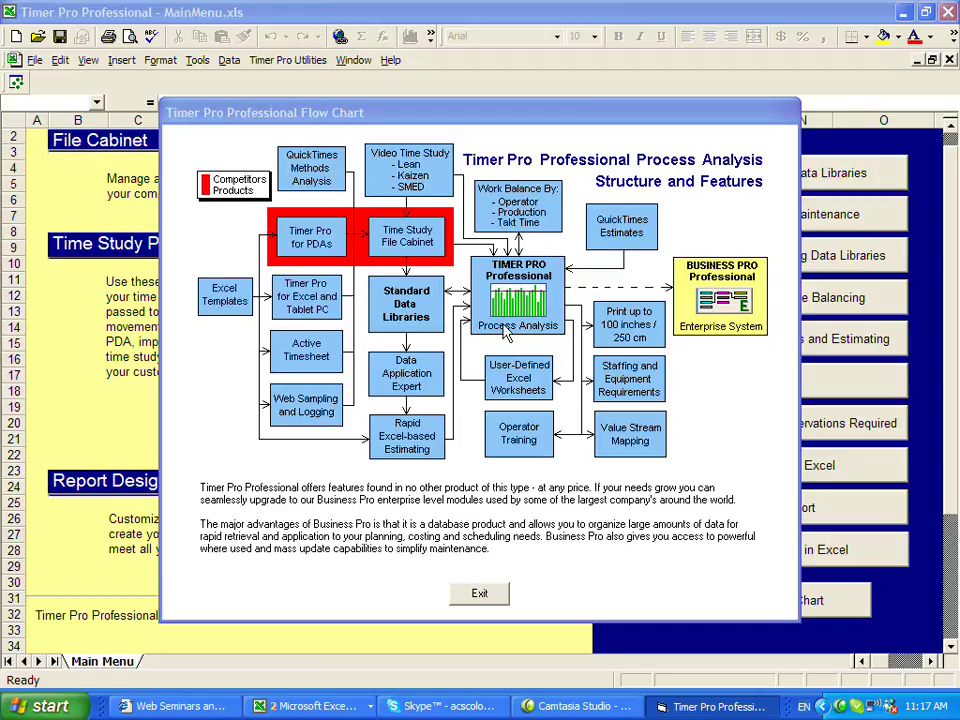
{"action": "mouse_move", "coordinate": [479, 597]}
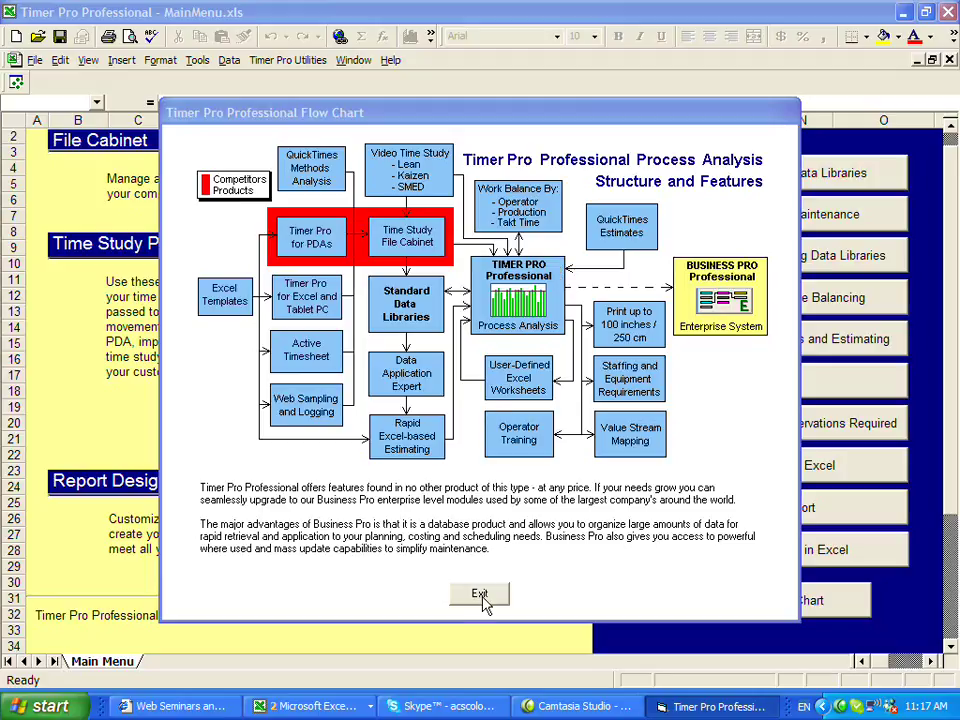
Exit the Flow Chart dialog and start QuickTimes Methods Analysis and Estimating from the Toolbox.
{"action": "left_click", "coordinate": [479, 595]}
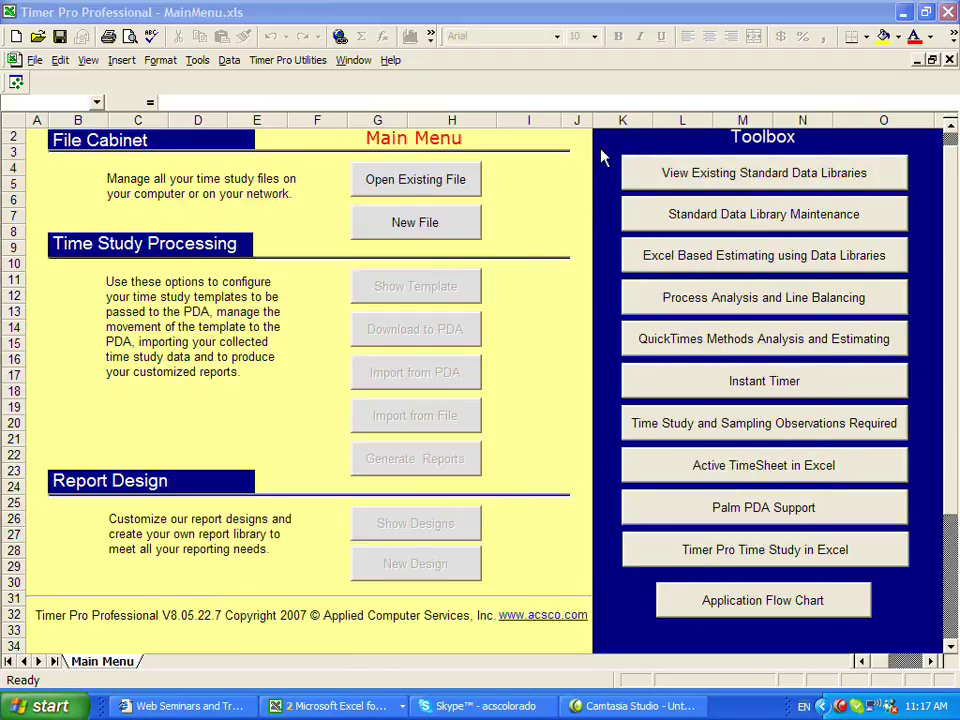
{"action": "mouse_move", "coordinate": [670, 322]}
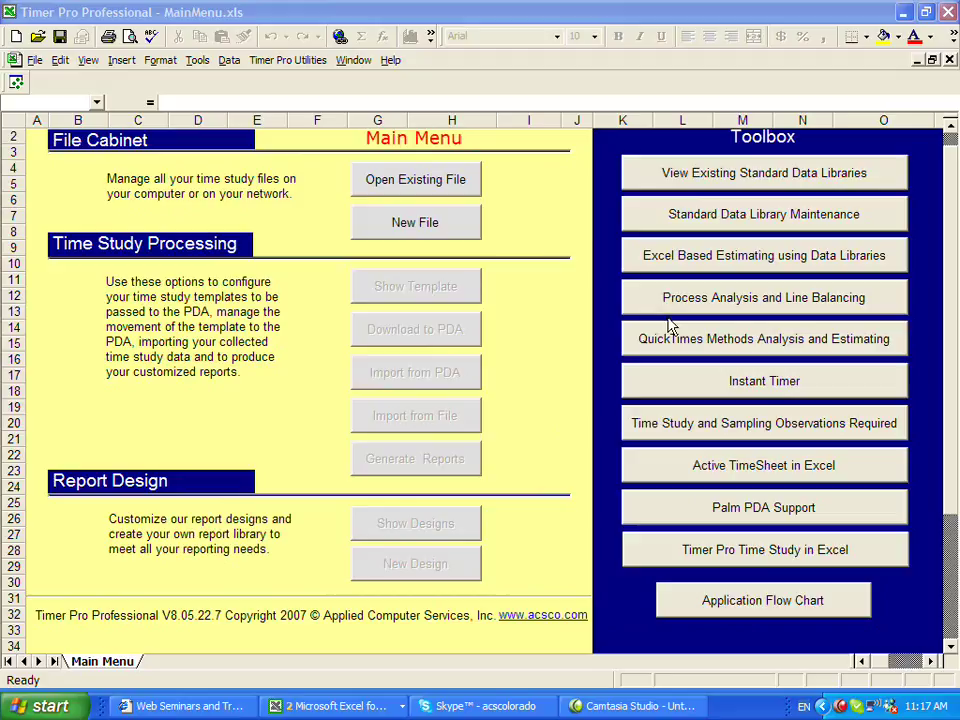
{"action": "mouse_move", "coordinate": [727, 343]}
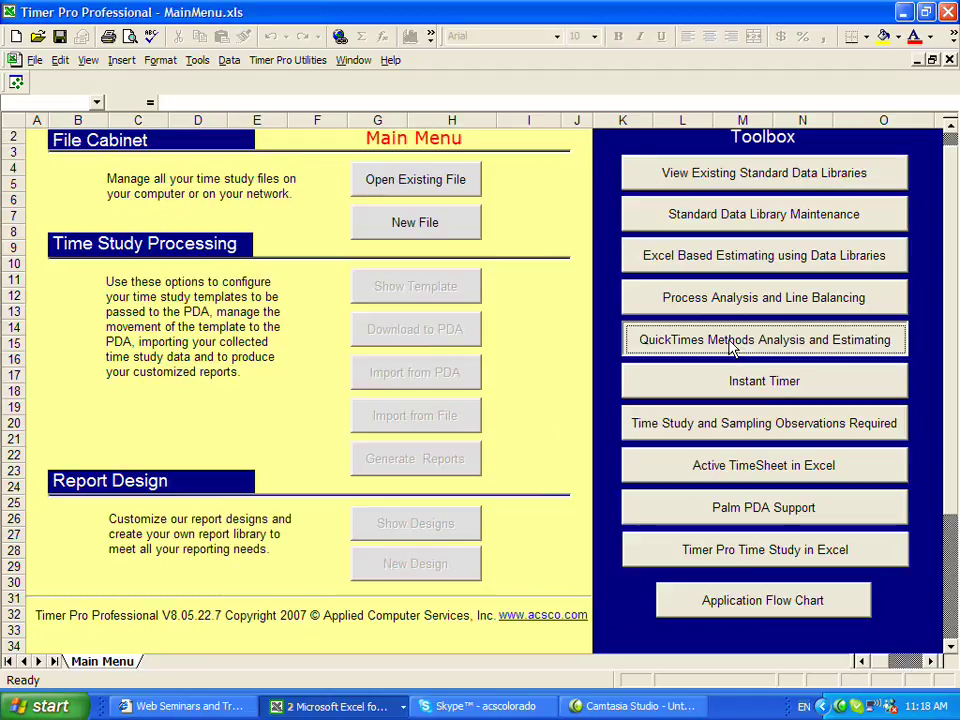
{"action": "left_click", "coordinate": [763, 338]}
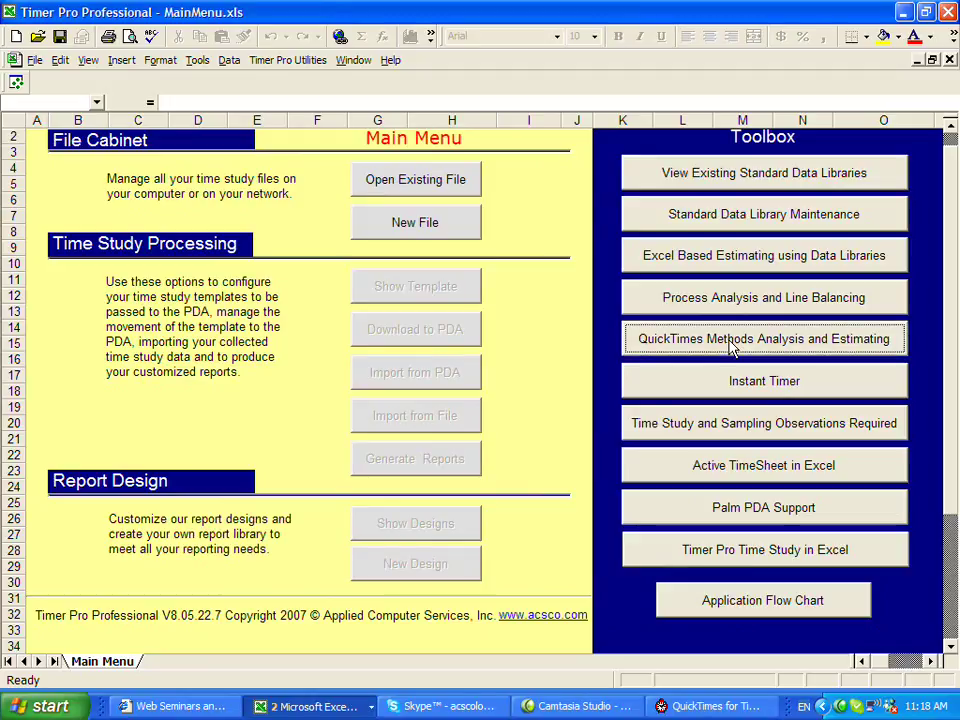
Open existing study 401200, 'Drill outside flange and Tap - Mach No 788', via File > Open Existing.
{"action": "left_click", "coordinate": [763, 338]}
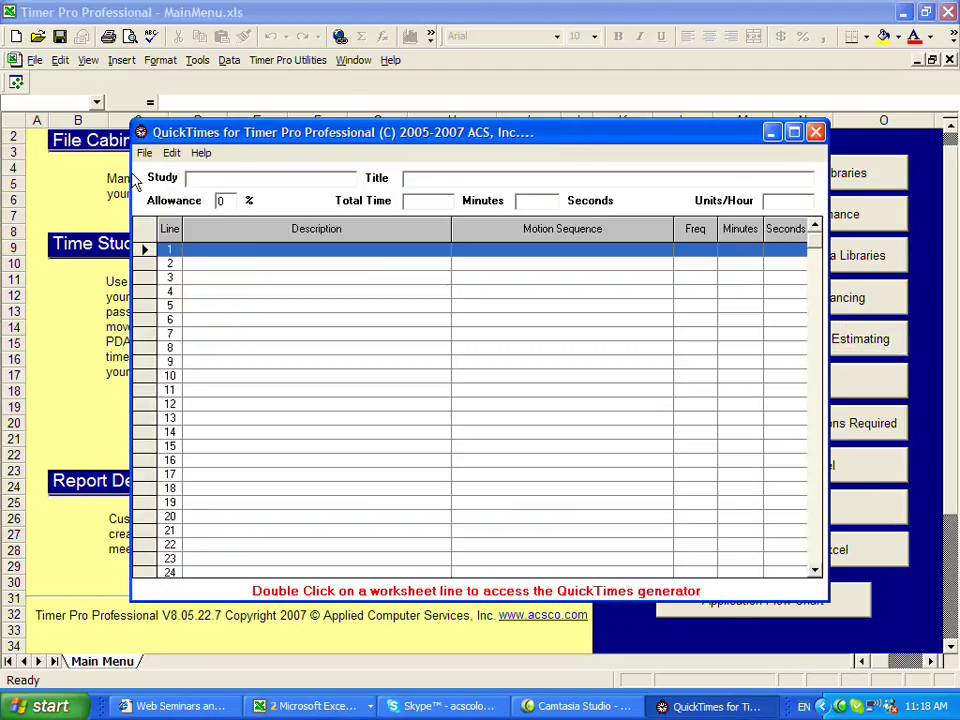
{"action": "left_click", "coordinate": [144, 152]}
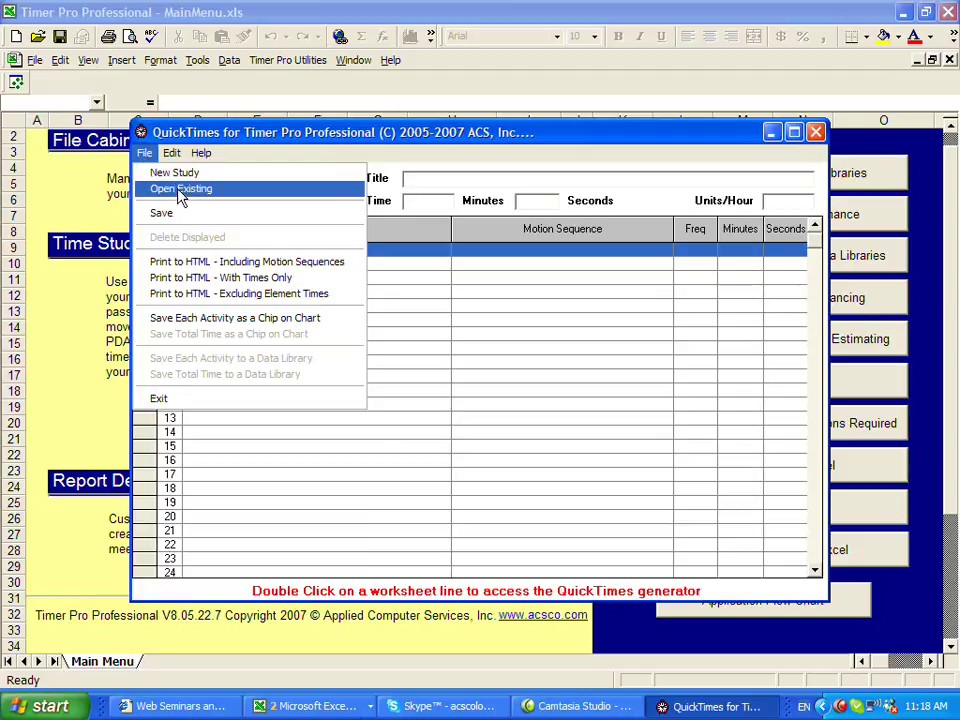
{"action": "left_click", "coordinate": [180, 189]}
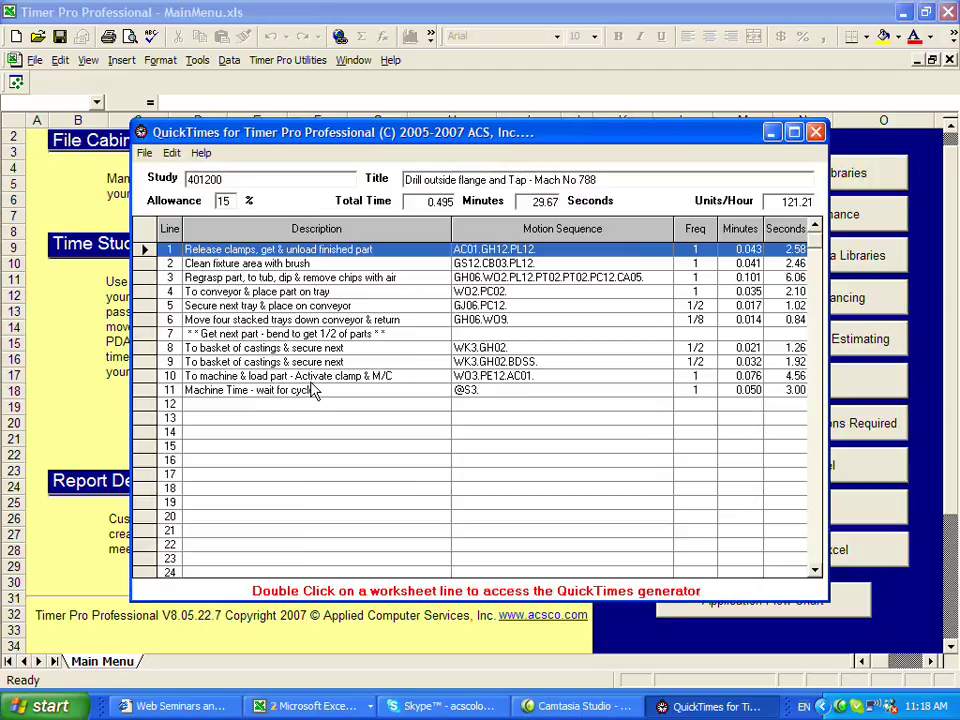
{"action": "mouse_move", "coordinate": [543, 406]}
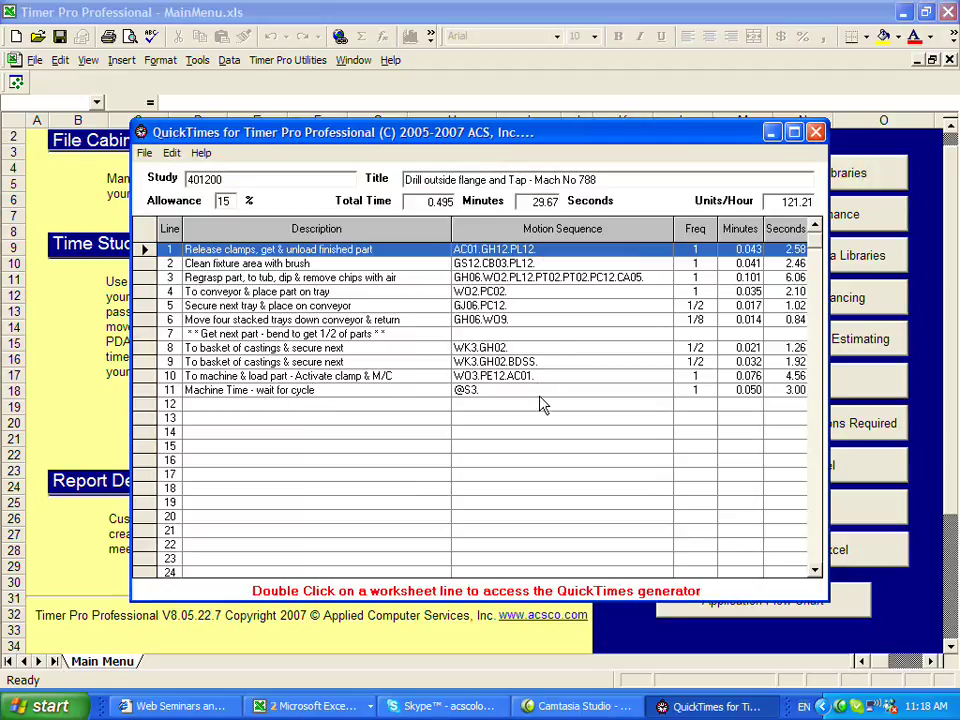
{"action": "mouse_move", "coordinate": [530, 398]}
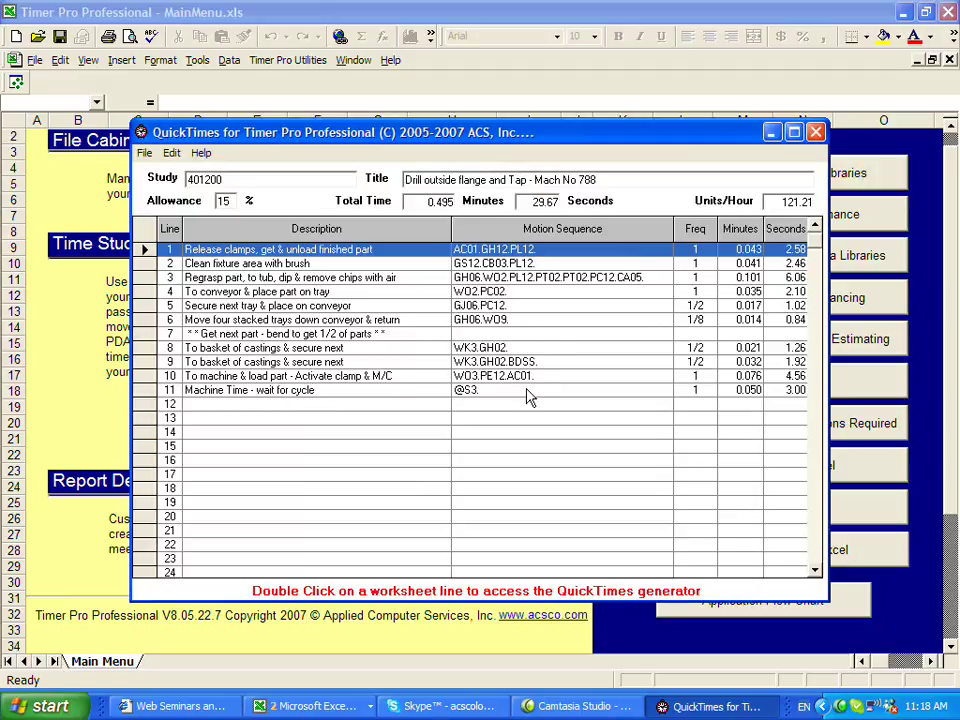
{"action": "mouse_move", "coordinate": [718, 348]}
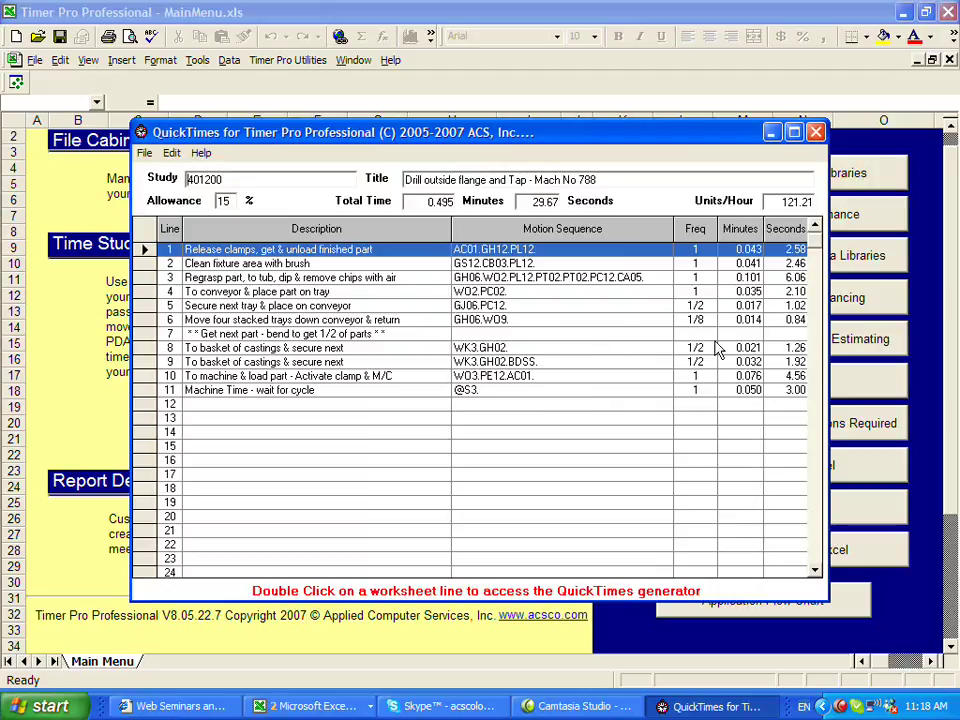
{"action": "mouse_move", "coordinate": [787, 410]}
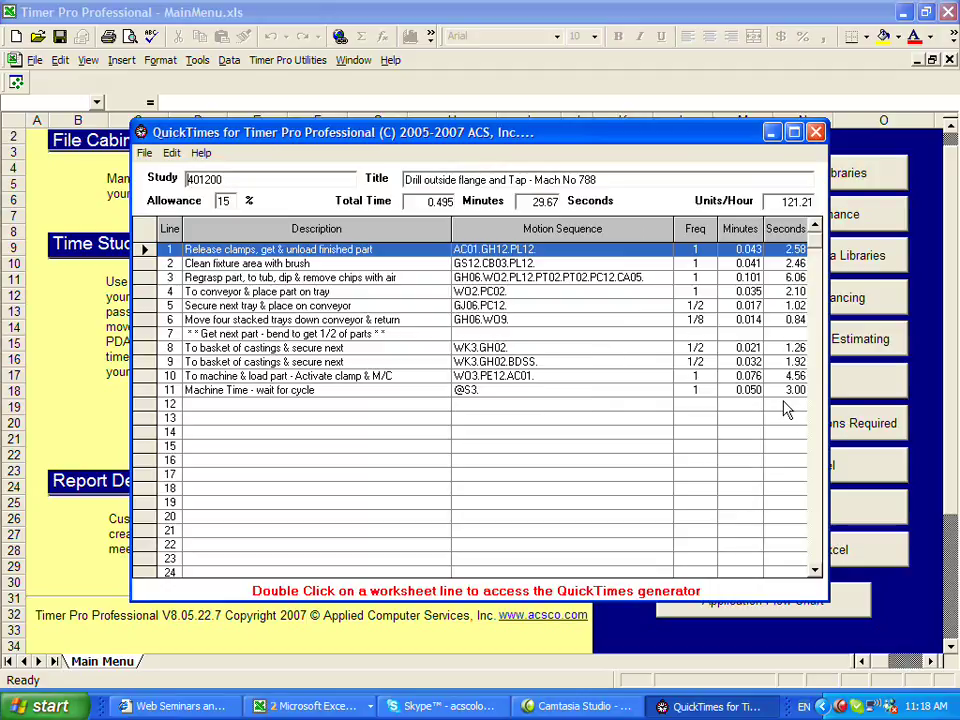
{"action": "mouse_move", "coordinate": [420, 440]}
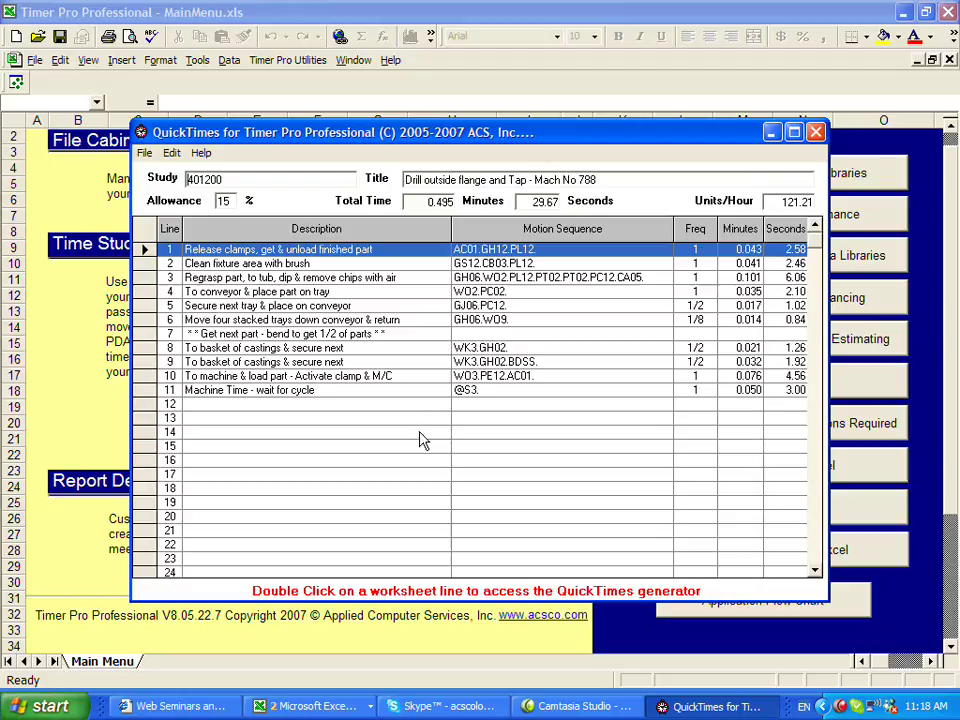
{"action": "mouse_move", "coordinate": [318, 605]}
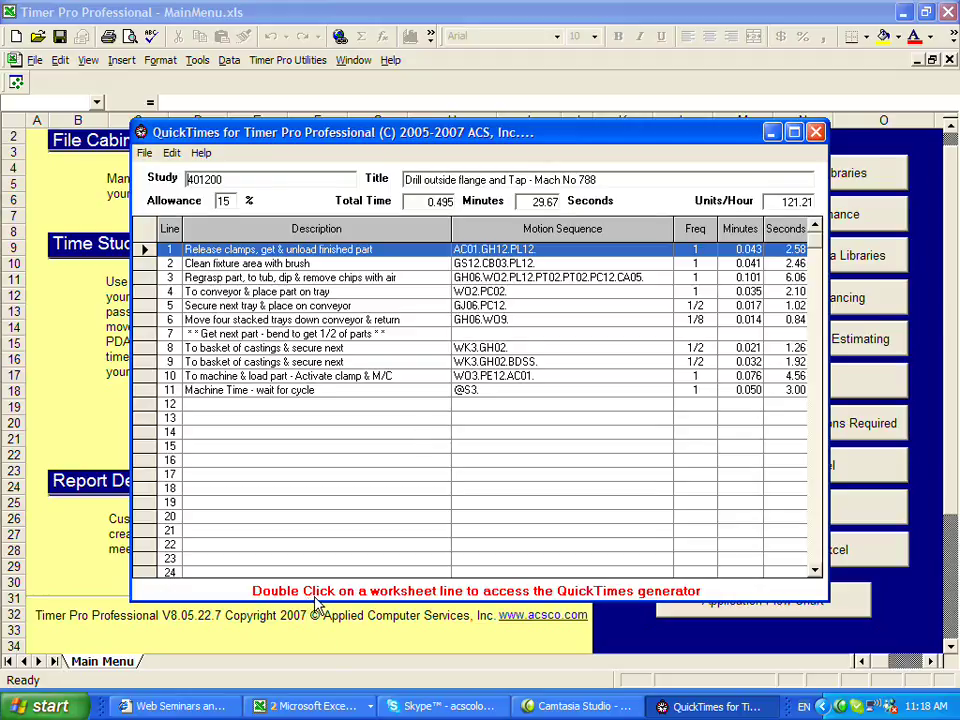
{"action": "mouse_move", "coordinate": [510, 607]}
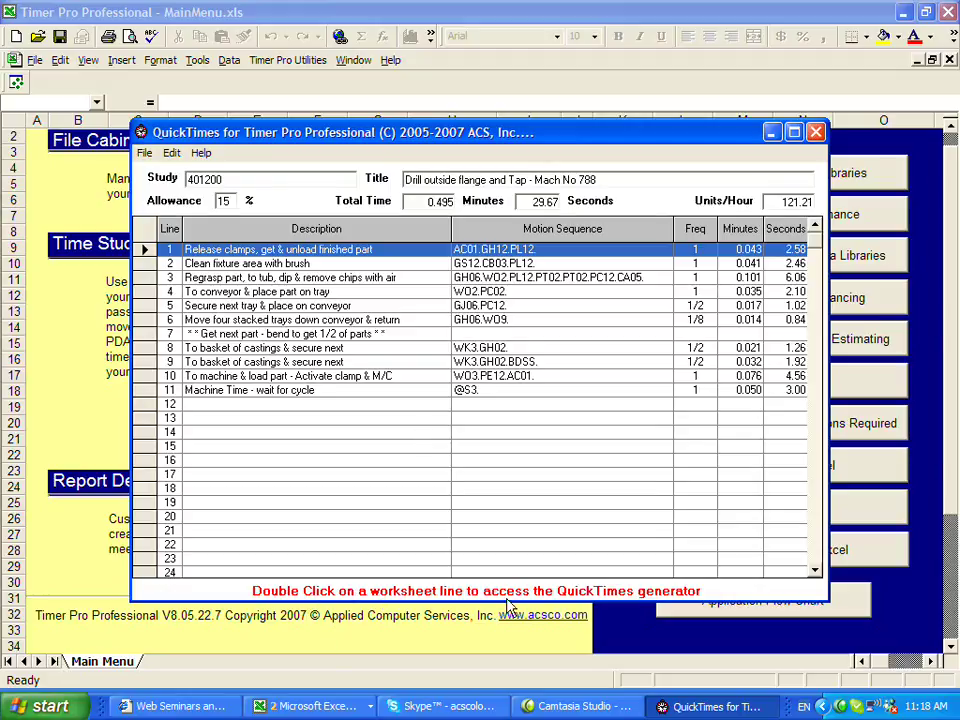
{"action": "mouse_move", "coordinate": [590, 497]}
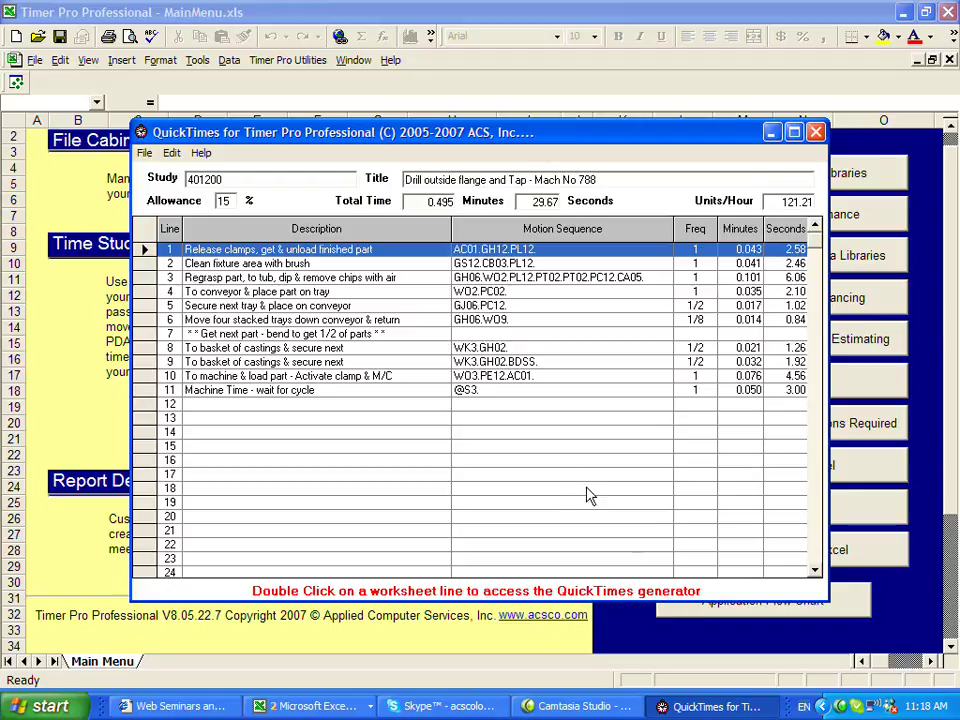
{"action": "mouse_move", "coordinate": [415, 415]}
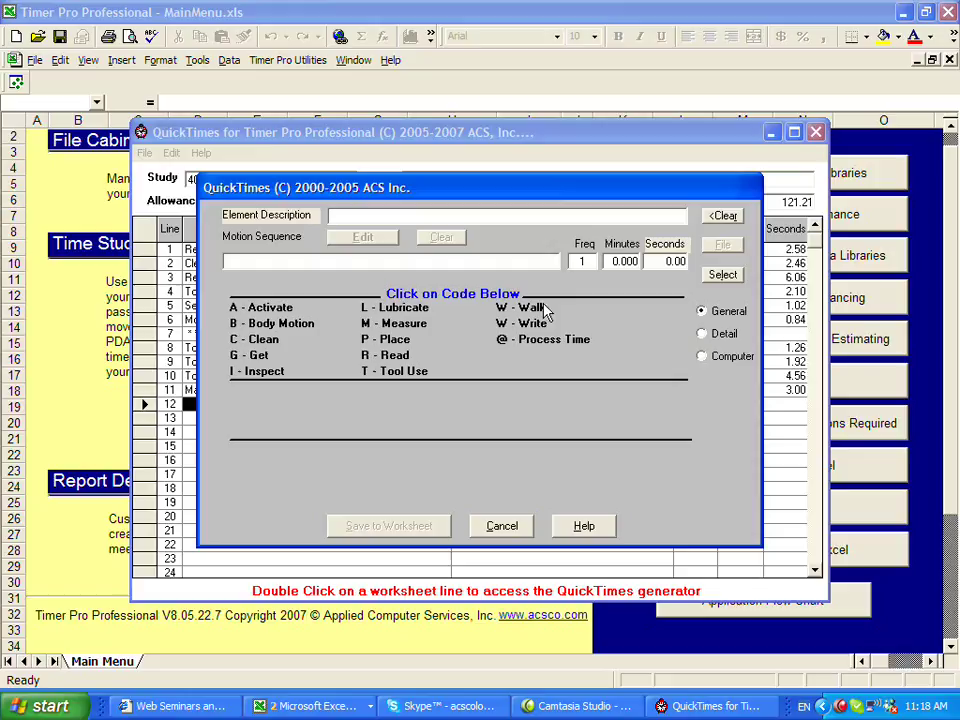
Add a 7-pace walk (WK7) as line 12's first motion, costed at 0.063 minutes.
{"action": "type", "text": "WK"}
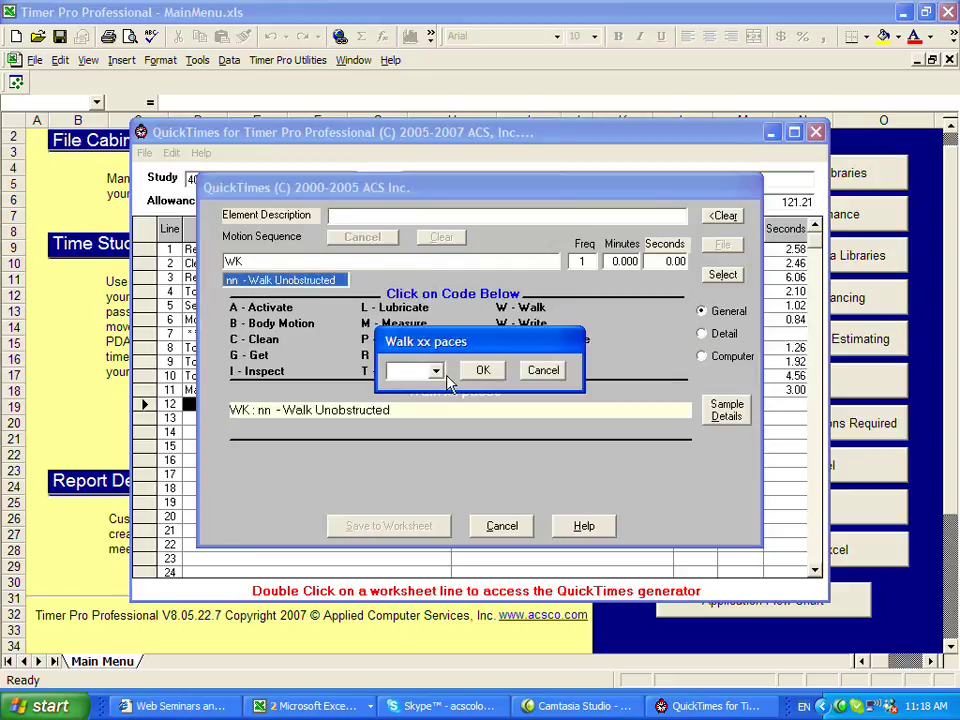
{"action": "type", "text": "7"}
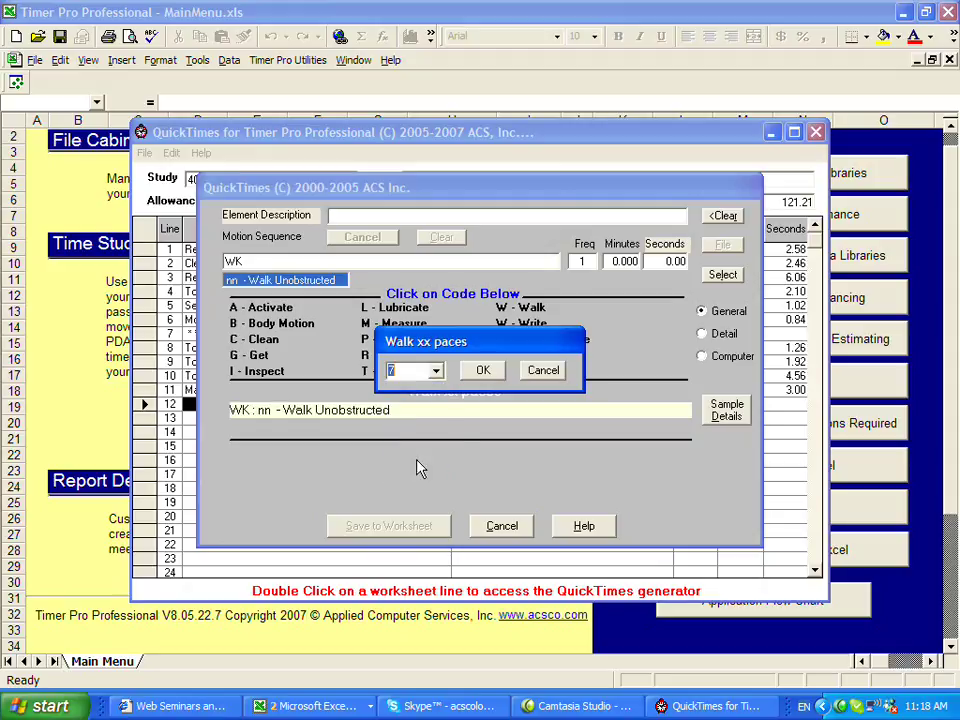
{"action": "left_click", "coordinate": [483, 370]}
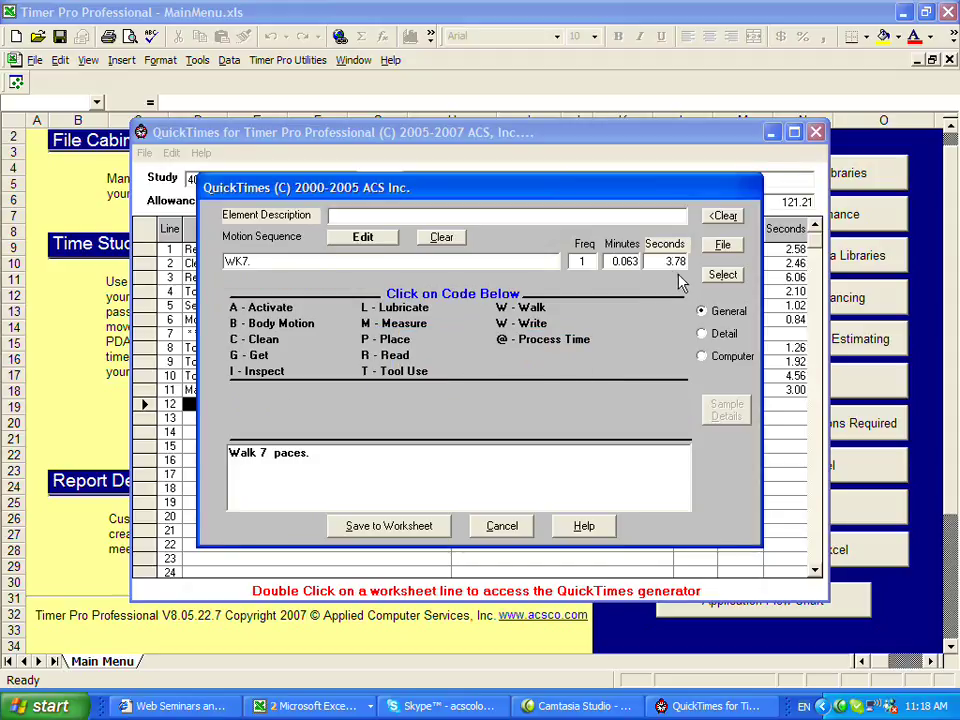
{"action": "mouse_move", "coordinate": [695, 280]}
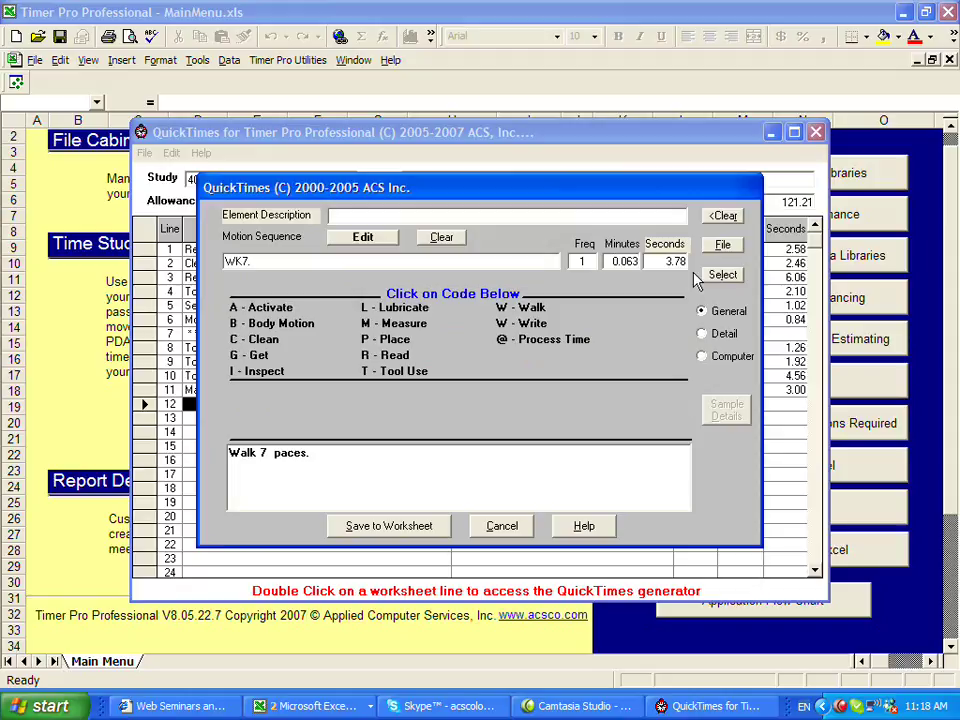
{"action": "mouse_move", "coordinate": [612, 280]}
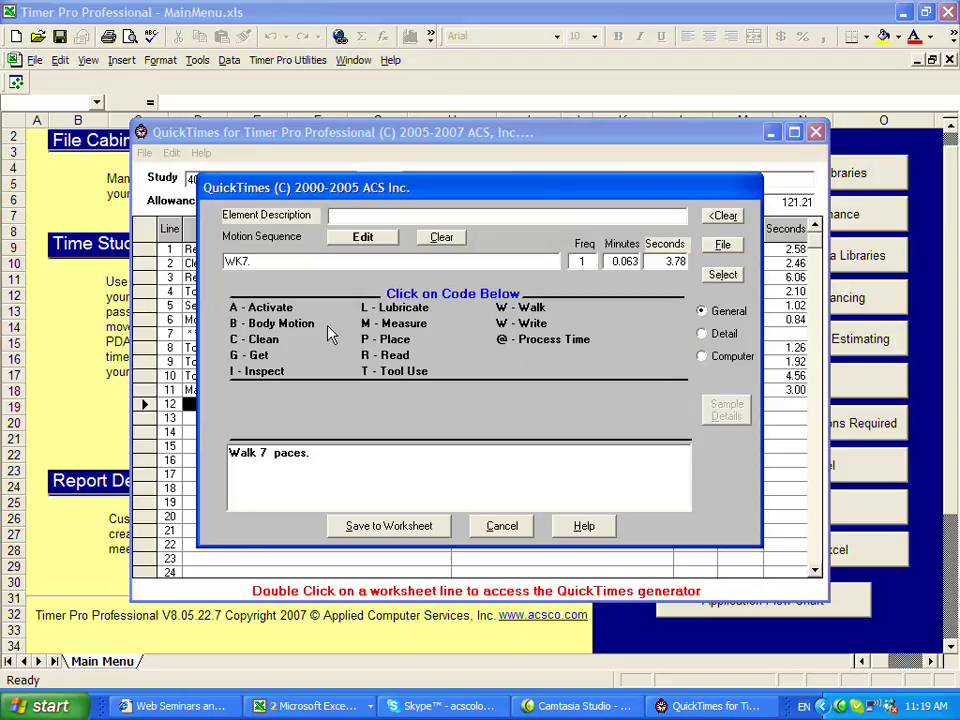
{"action": "mouse_move", "coordinate": [248, 368]}
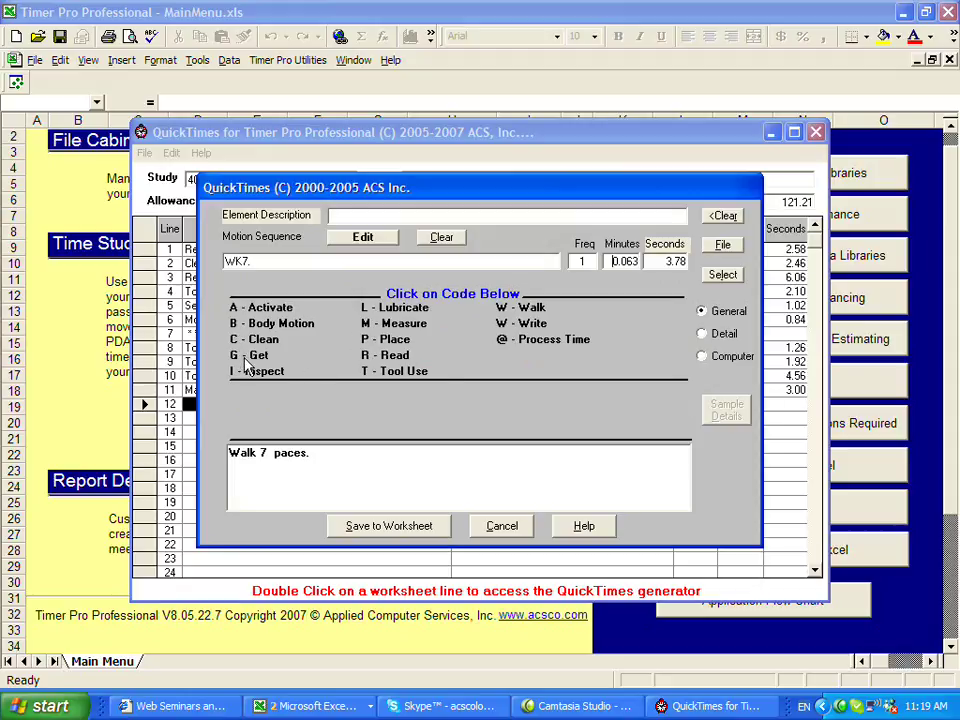
Add Get heavy part at 9 to 15 inches (GH12), making WK7.GH12 total 0.084 minutes.
{"action": "type", "text": "GH"}
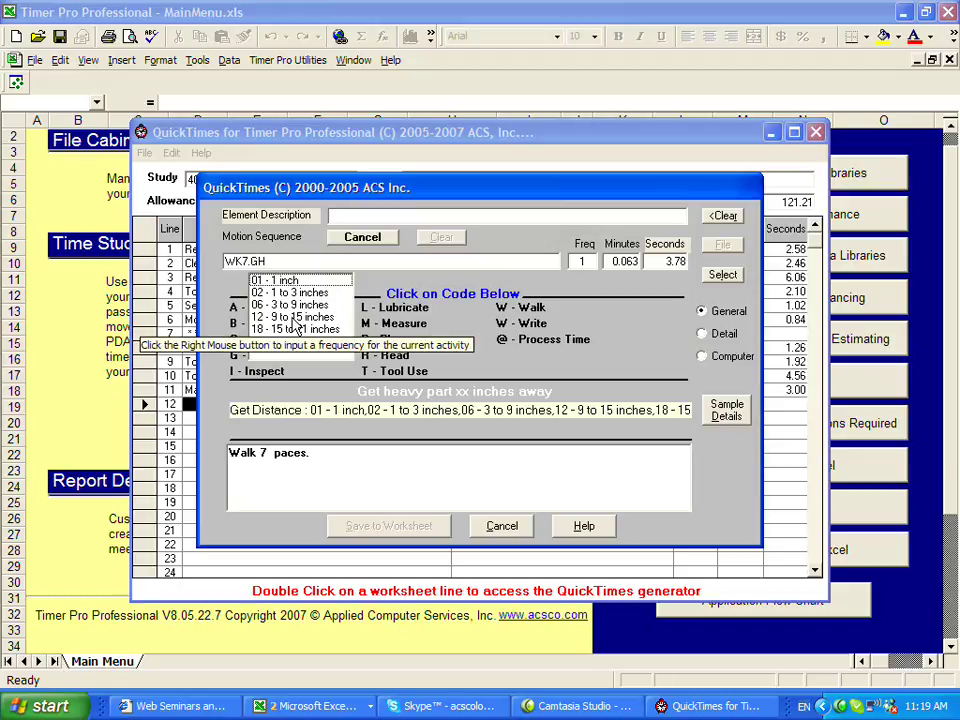
{"action": "left_click", "coordinate": [290, 316]}
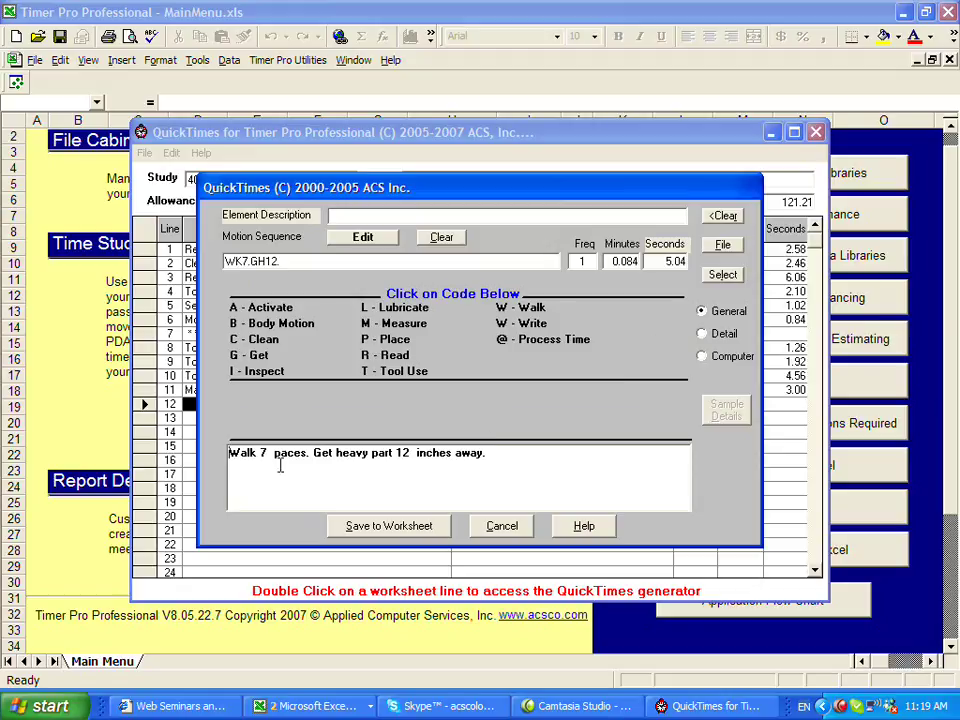
{"action": "double_click", "coordinate": [380, 452]}
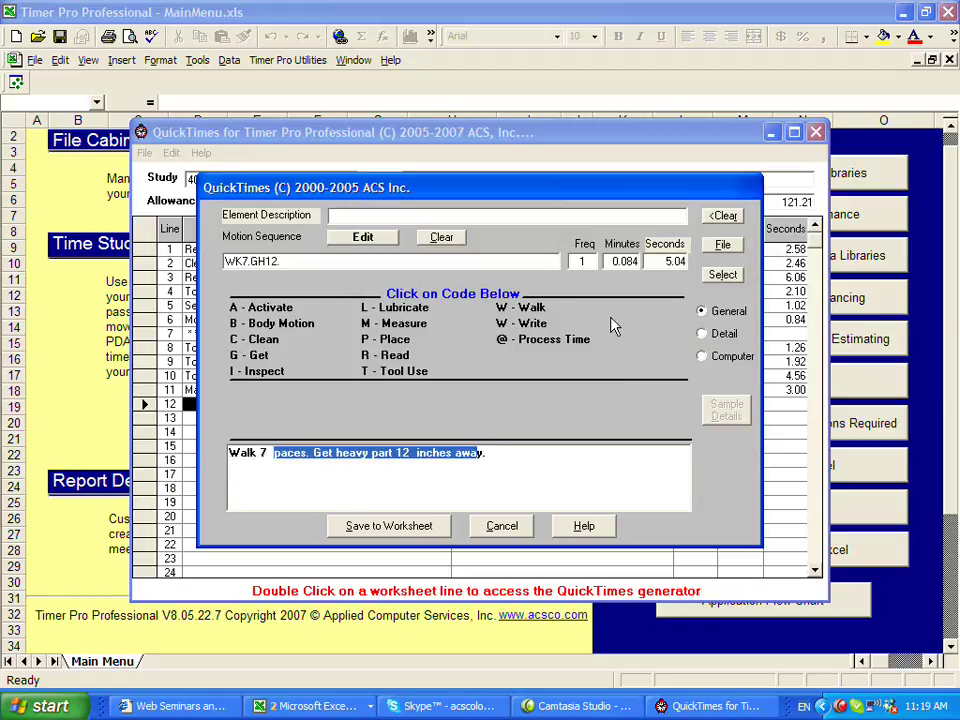
{"action": "mouse_move", "coordinate": [530, 307]}
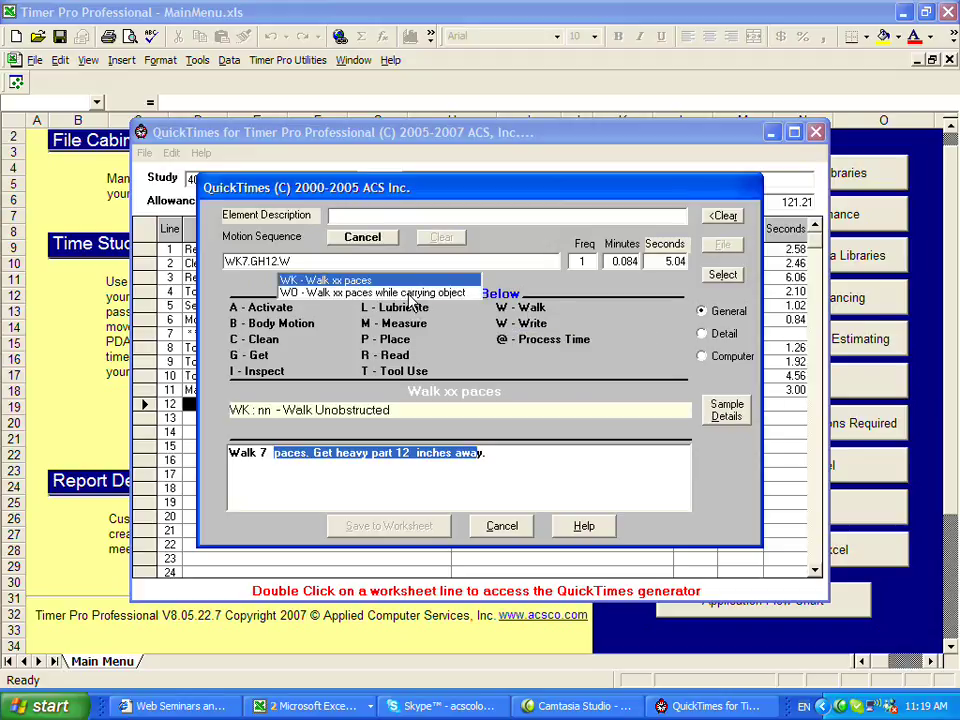
Add a 7-pace walk while carrying the object (WO7), totalling 0.155 minutes.
{"action": "left_click", "coordinate": [375, 292]}
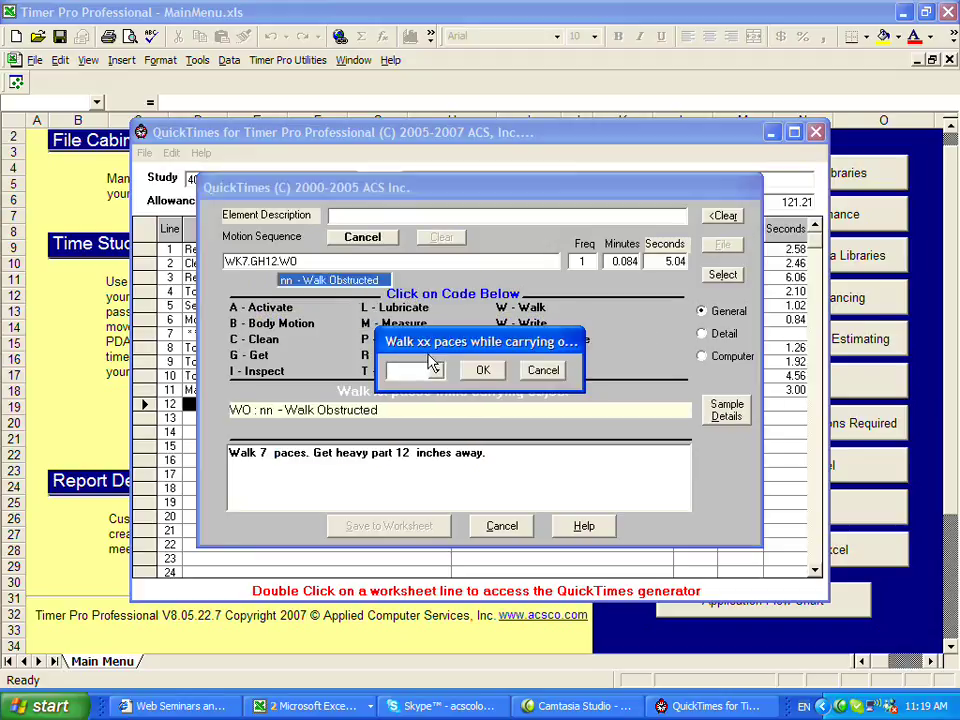
{"action": "left_click", "coordinate": [433, 371]}
{"action": "type", "text": "7"}
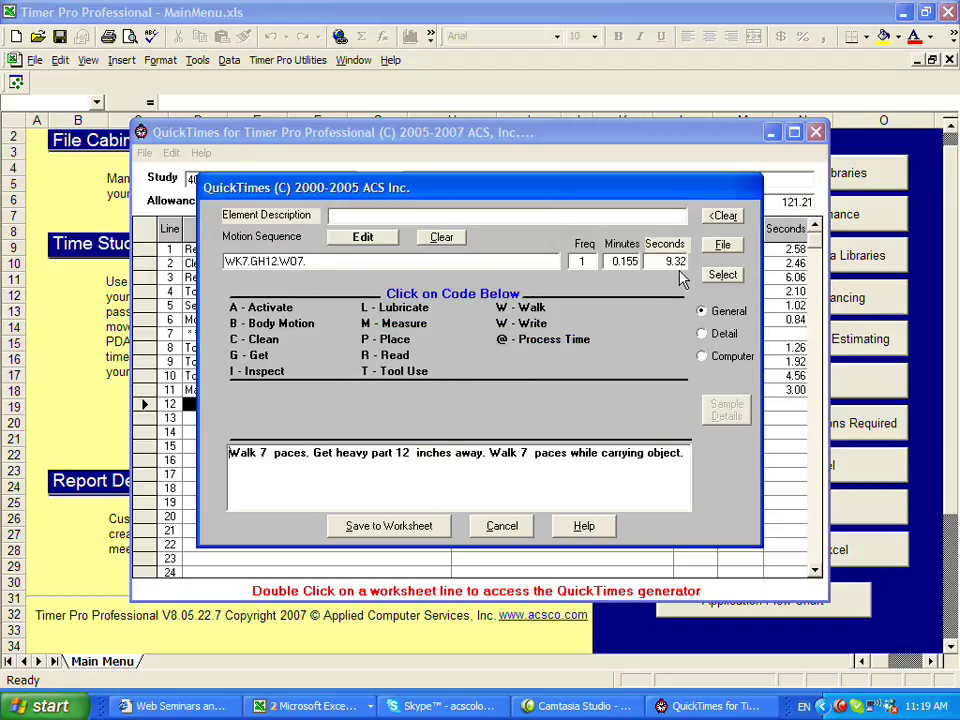
{"action": "mouse_move", "coordinate": [395, 348]}
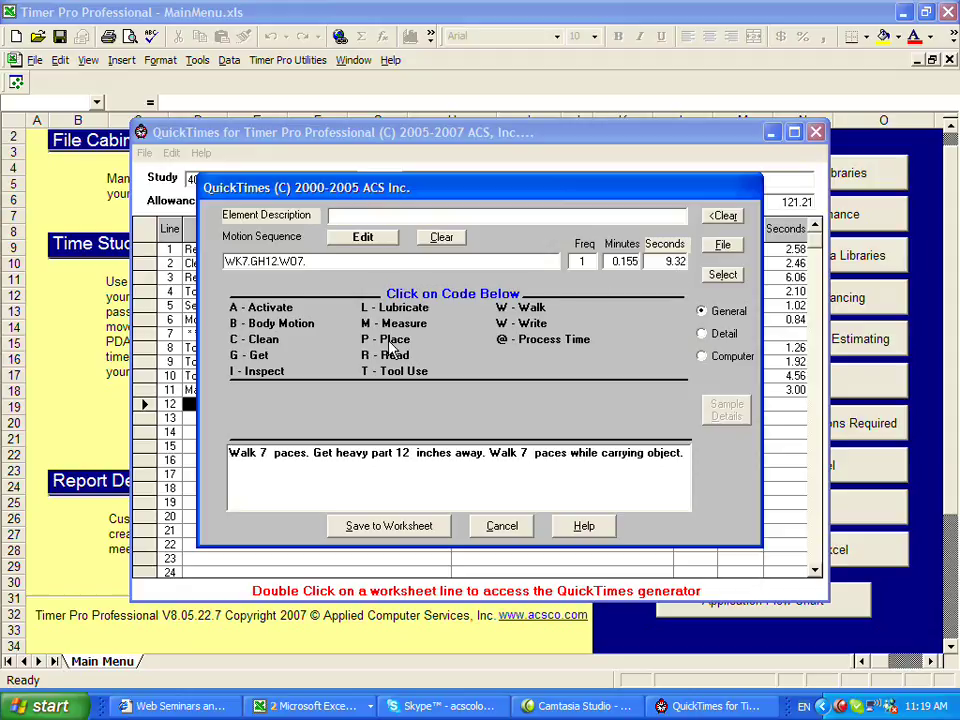
Add placing 20 pounds 3 to 9 inches (PH0620) and switch to Detail codes.
{"action": "left_click", "coordinate": [385, 339]}
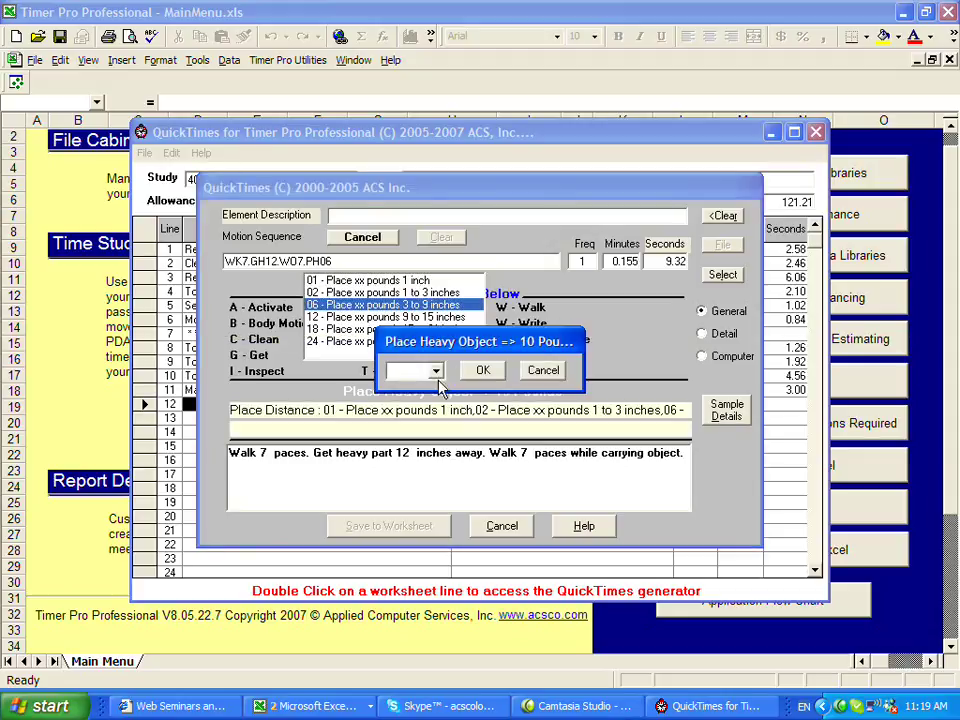
{"action": "left_click", "coordinate": [407, 370]}
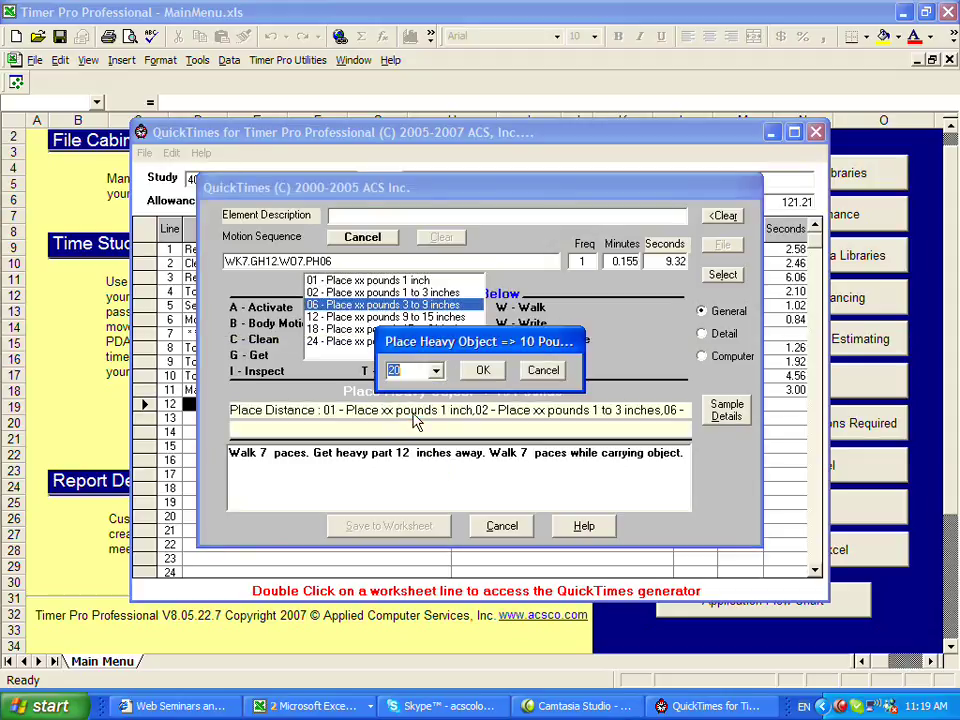
{"action": "left_click", "coordinate": [483, 370]}
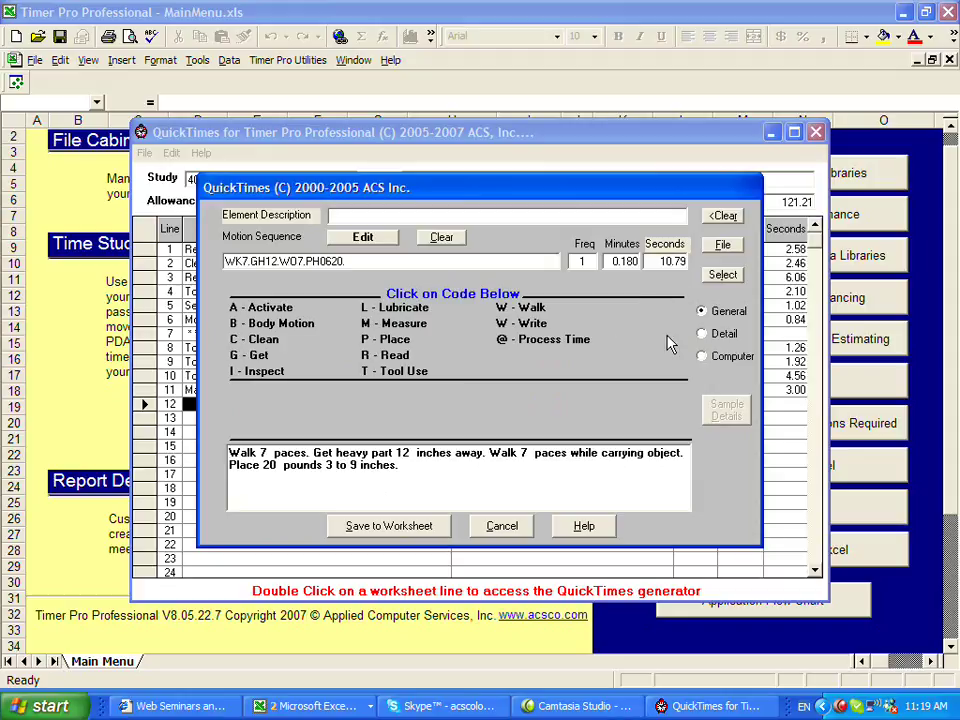
{"action": "mouse_move", "coordinate": [722, 330]}
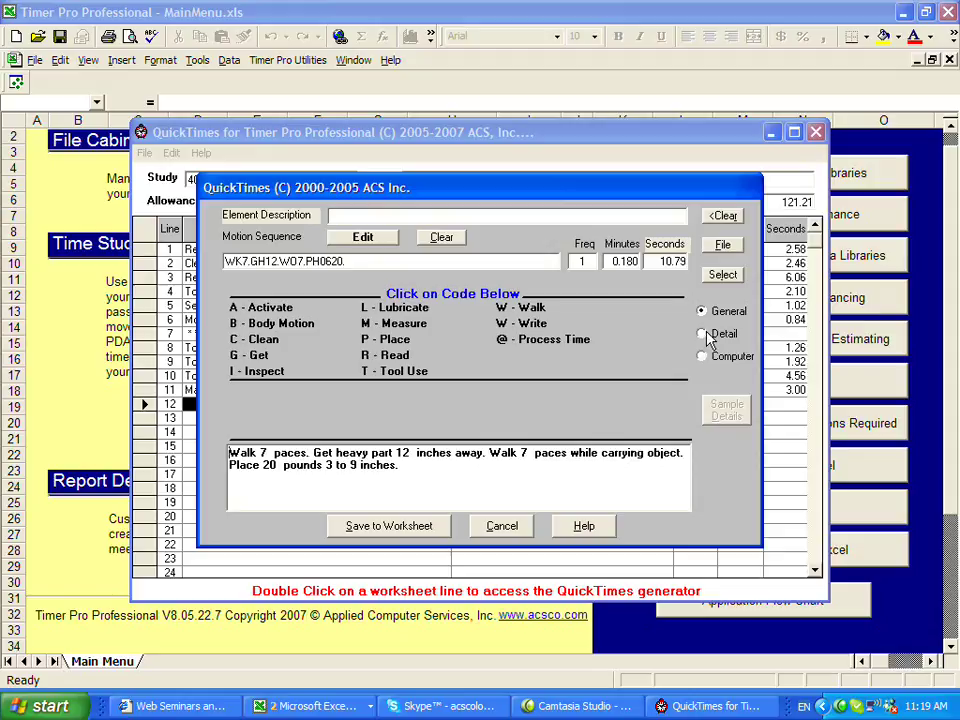
{"action": "left_click", "coordinate": [702, 333]}
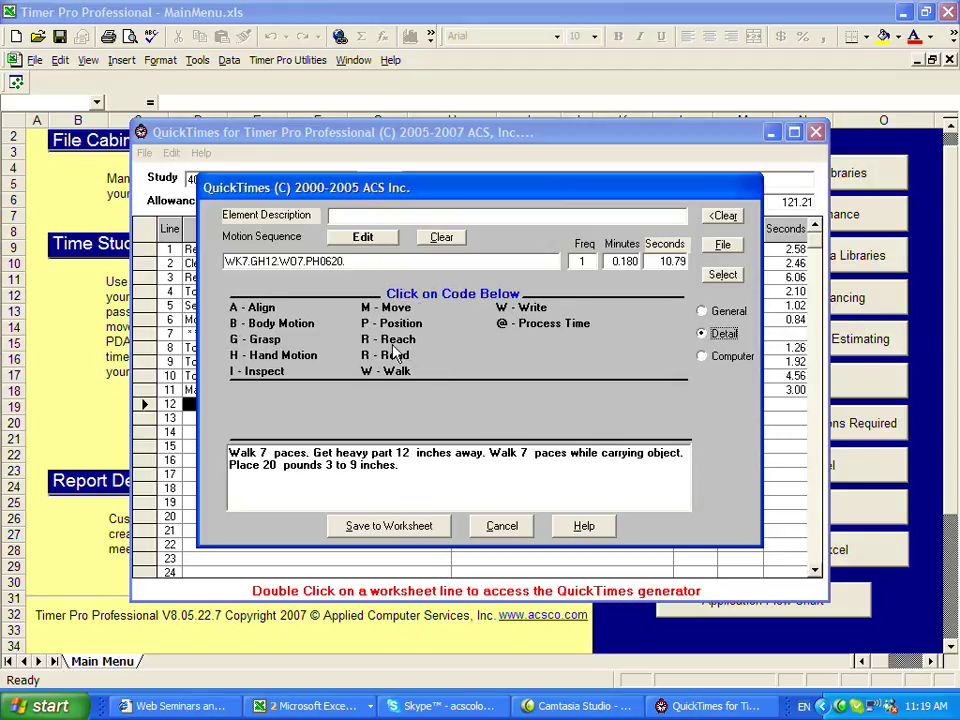
{"action": "mouse_move", "coordinate": [390, 318]}
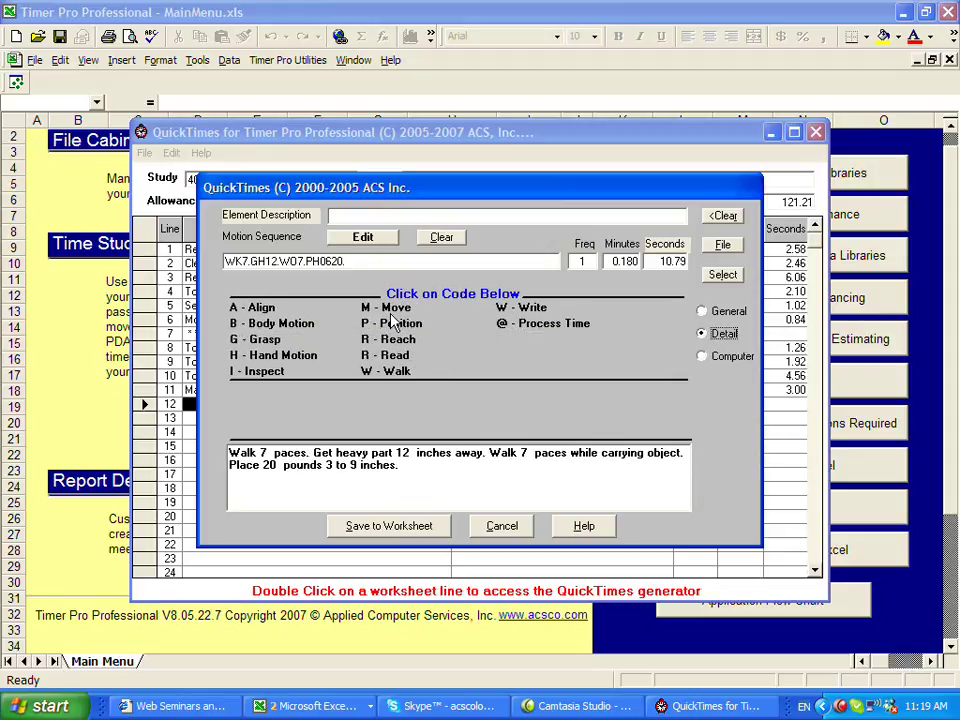
{"action": "mouse_move", "coordinate": [290, 372]}
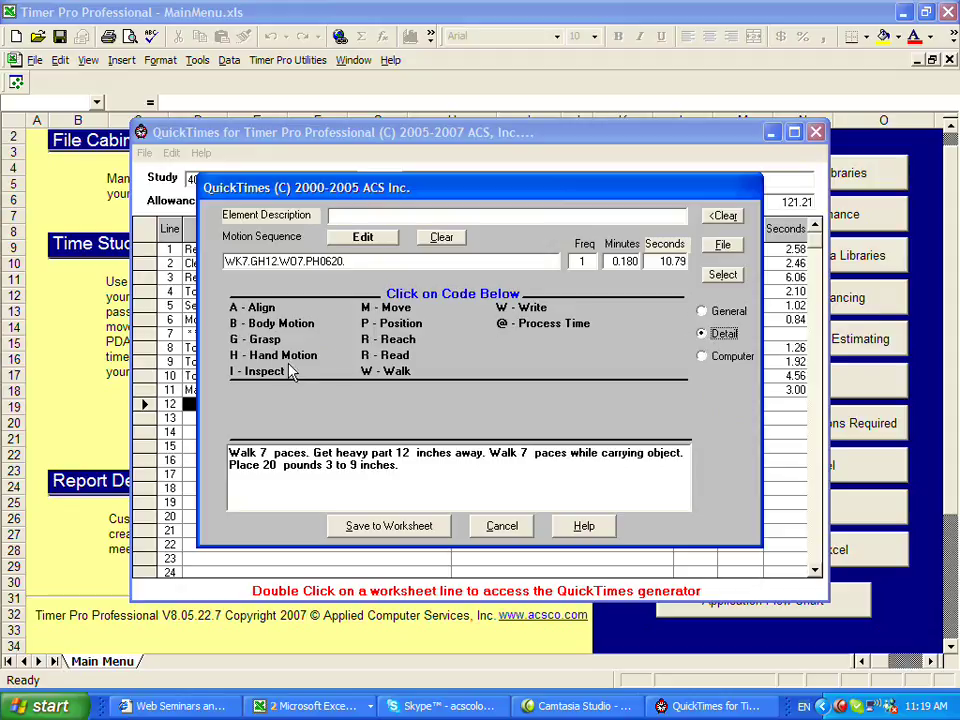
Add Align to 2 points >9" (AL03) and Inspect 4 points (INPT4), totalling 0.246 minutes.
{"action": "left_click", "coordinate": [252, 307]}
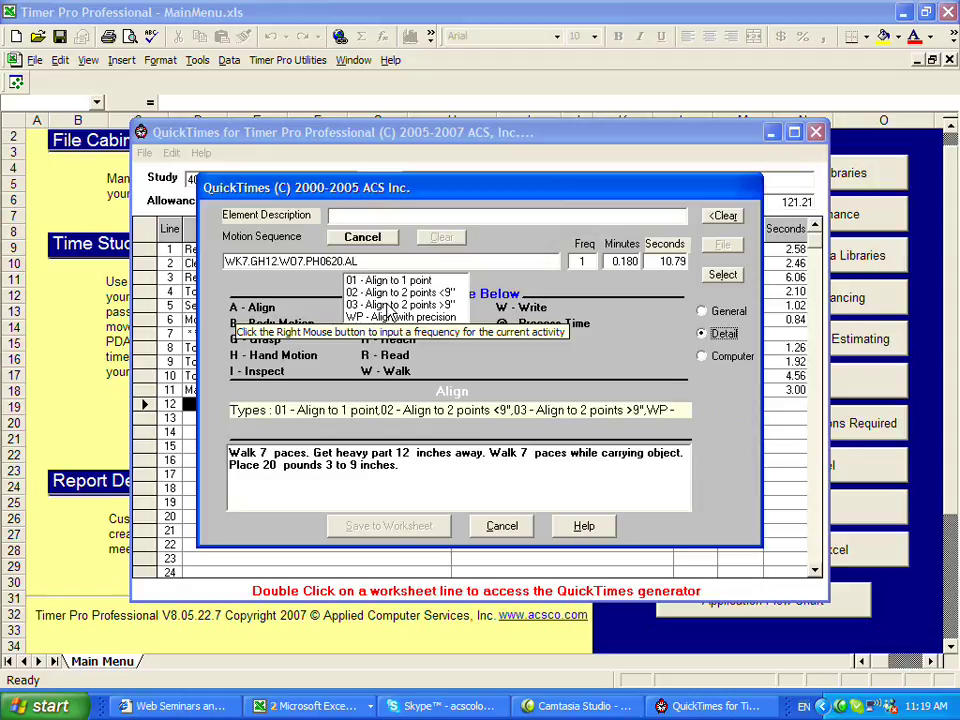
{"action": "left_click", "coordinate": [404, 305]}
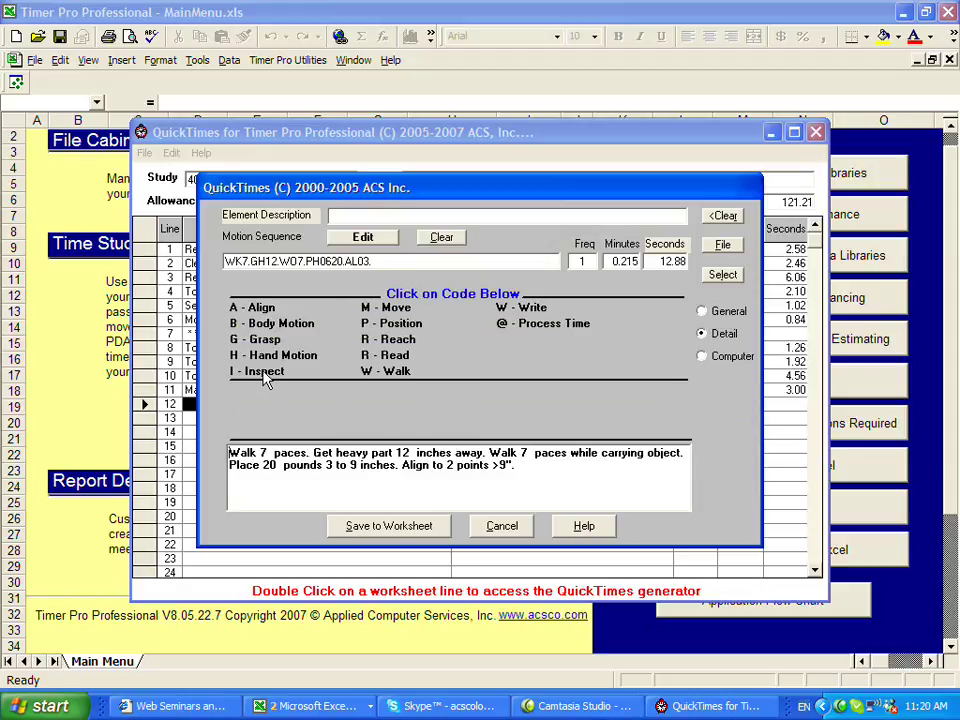
{"action": "left_click", "coordinate": [258, 371]}
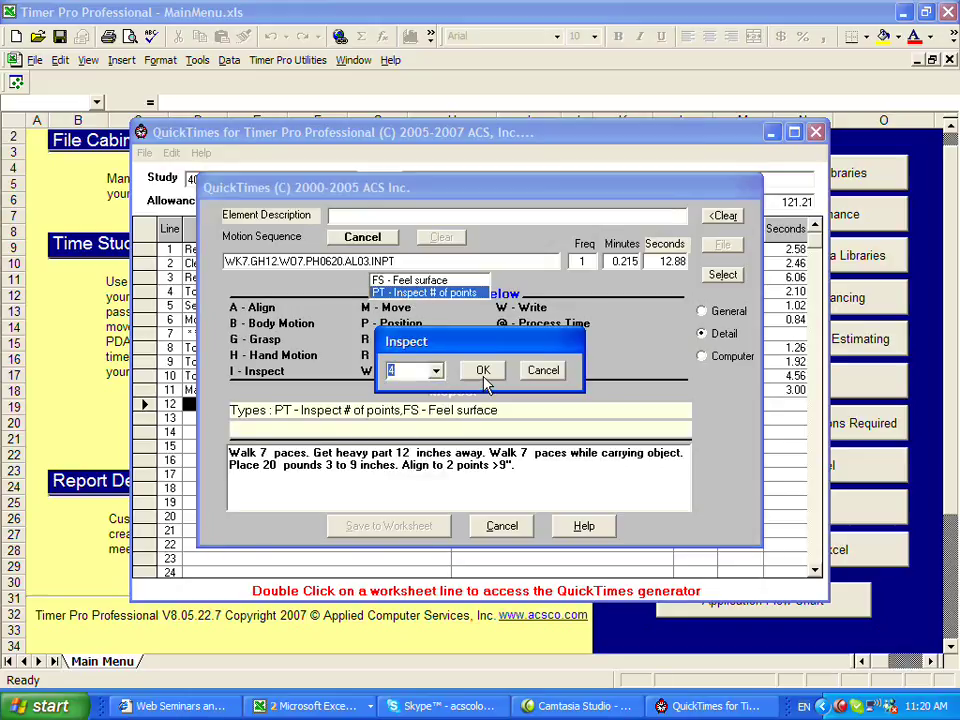
{"action": "left_click", "coordinate": [482, 370]}
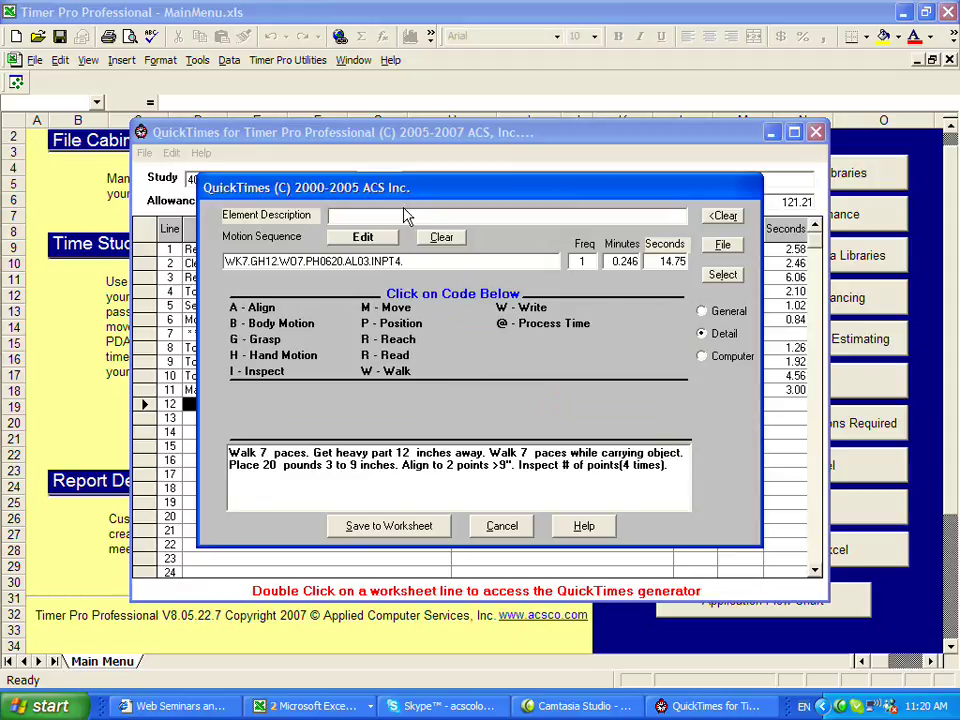
Enter the description 'Get case to work area' and save the element to worksheet line 12.
{"action": "type", "text": "Get cas"}
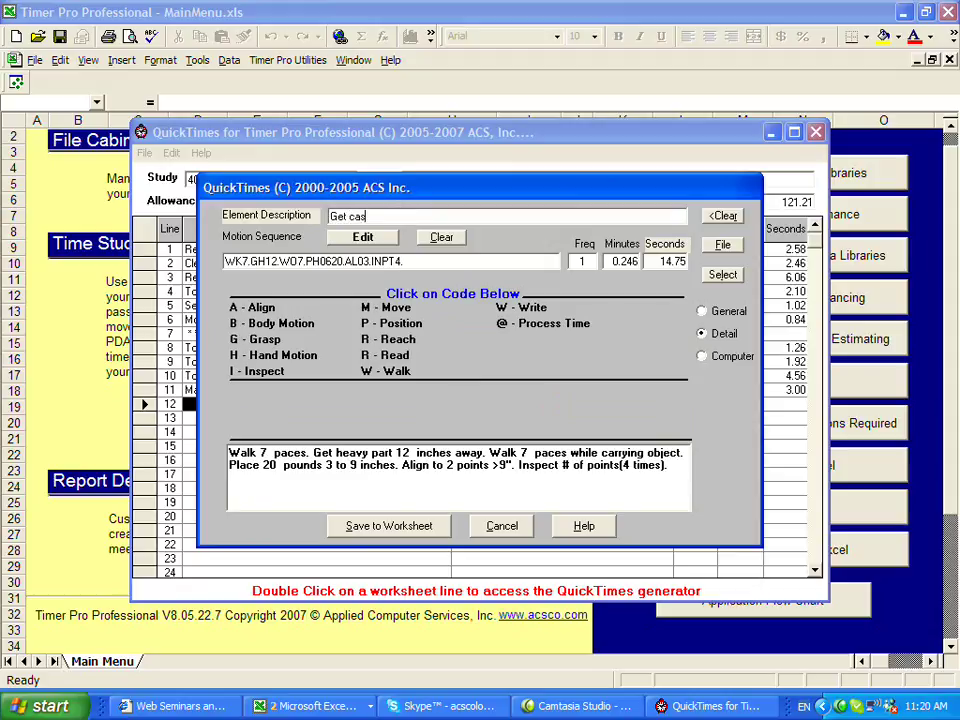
{"action": "type", "text": "e to work"}
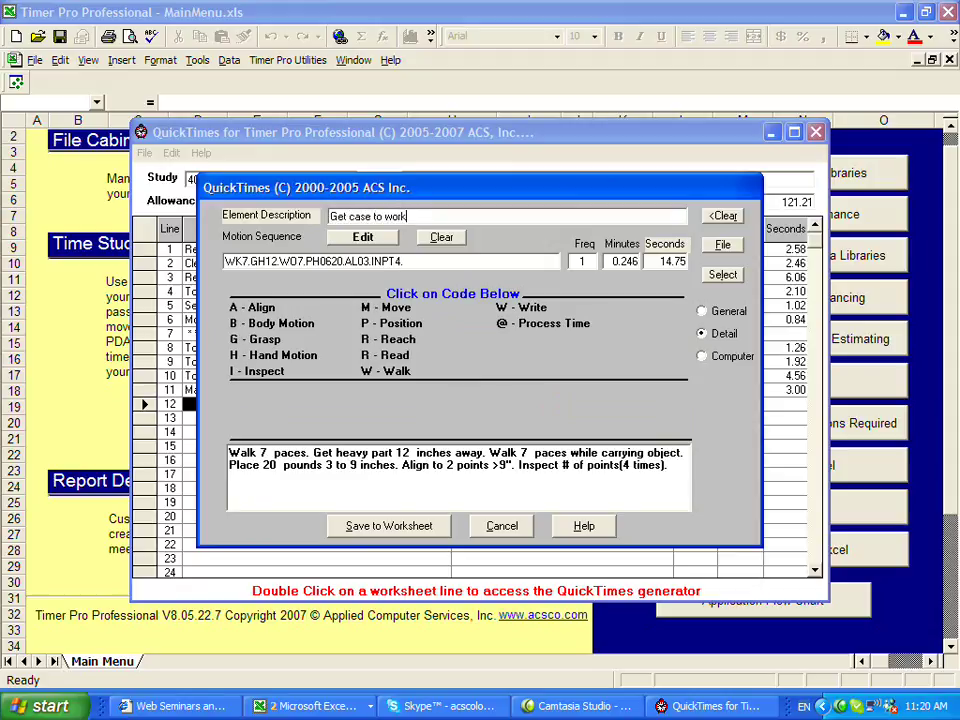
{"action": "type", "text": "area"}
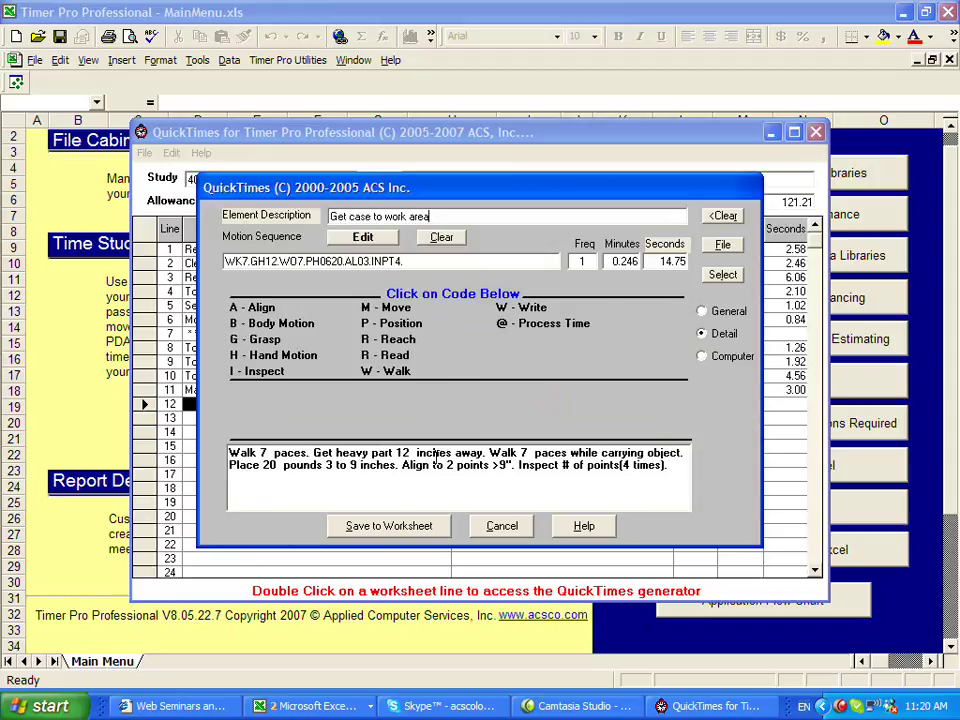
{"action": "left_click", "coordinate": [388, 525]}
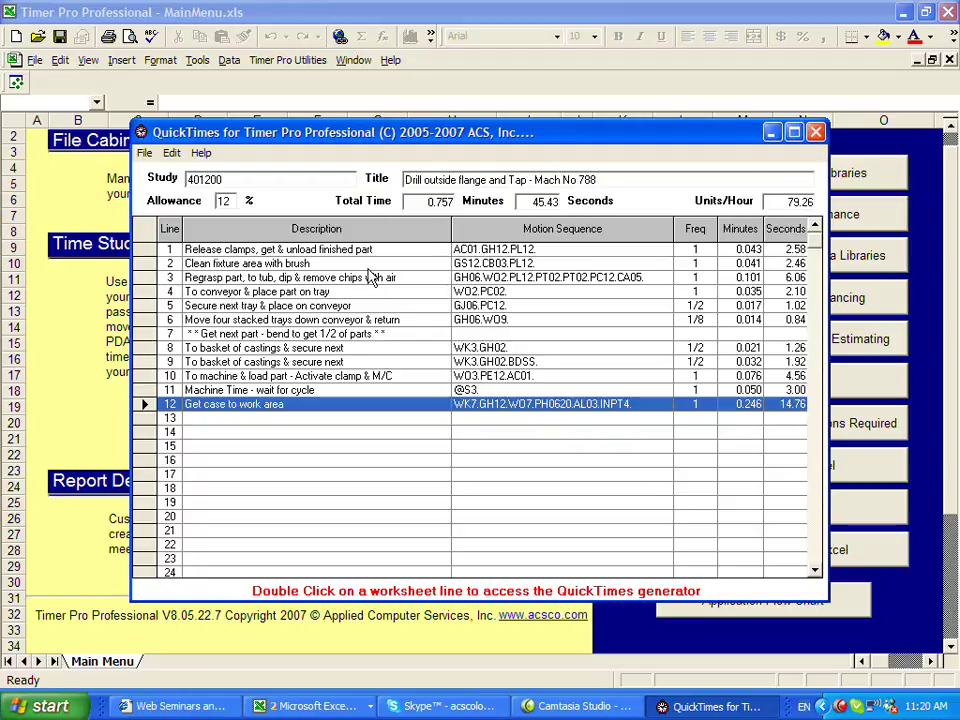
{"action": "mouse_move", "coordinate": [807, 218]}
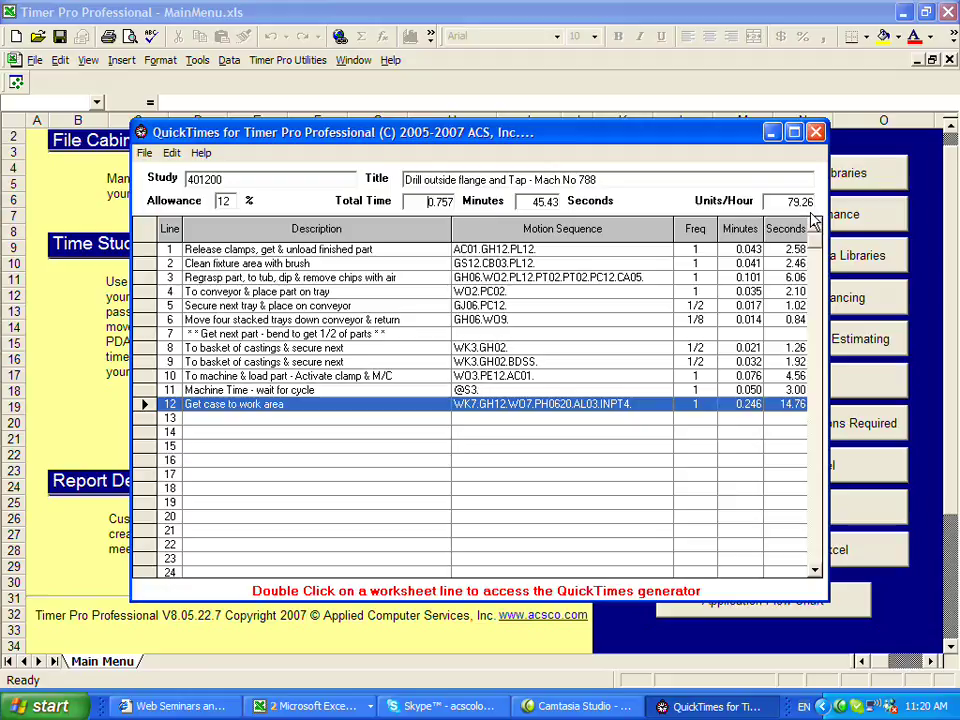
{"action": "mouse_move", "coordinate": [399, 417]}
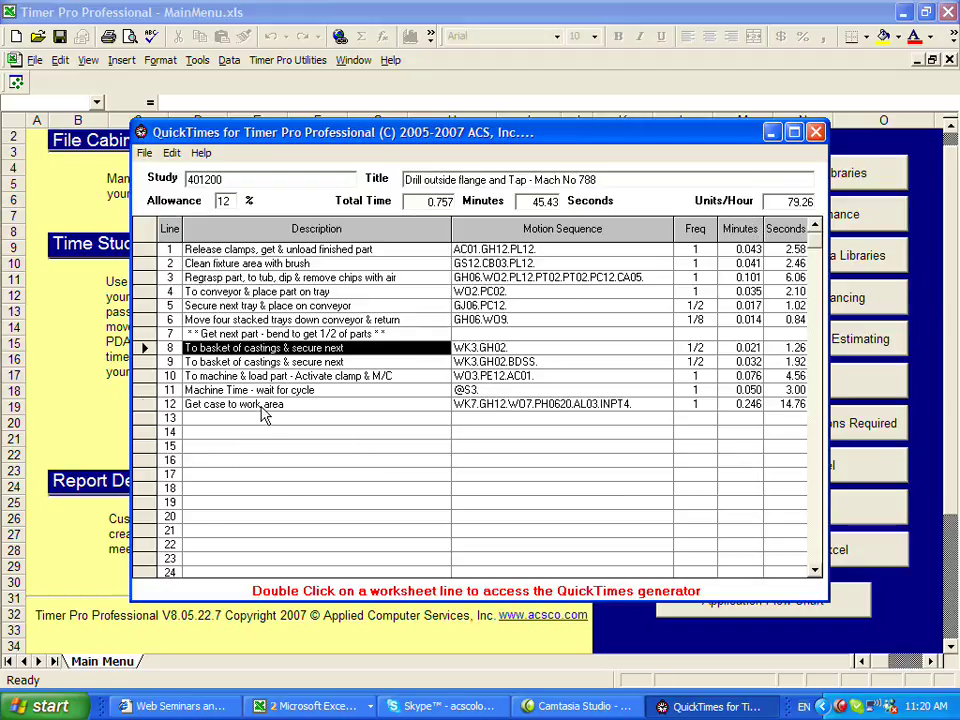
Select worksheet line 12 and double-click it to load its 14.75-second sequence in the generator.
{"action": "left_click", "coordinate": [280, 404]}
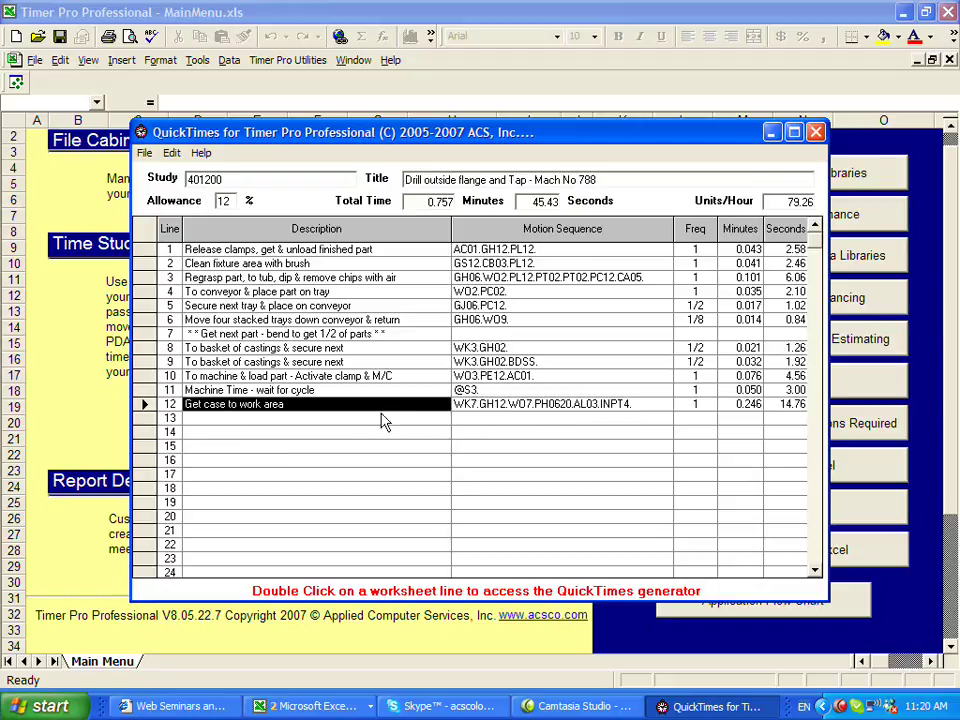
{"action": "double_click", "coordinate": [233, 404]}
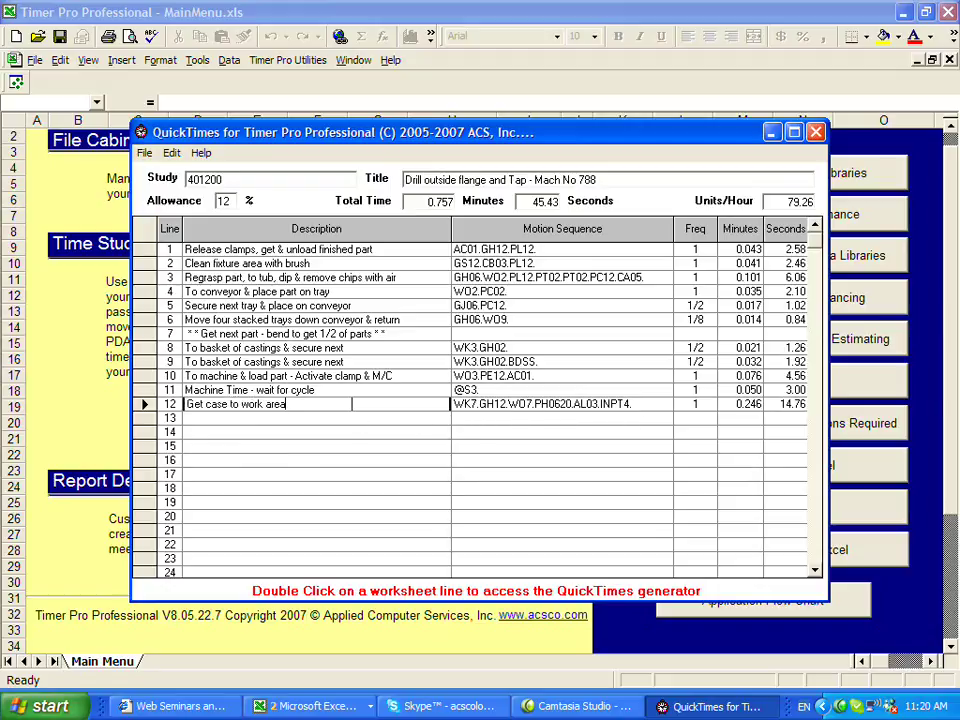
{"action": "double_click", "coordinate": [315, 404]}
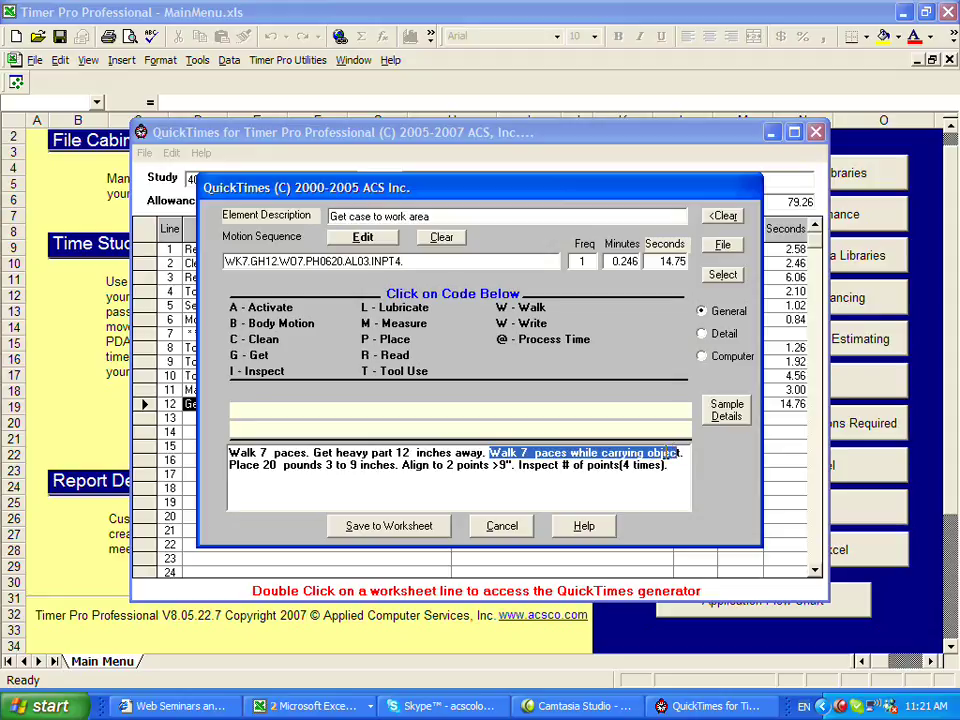
{"action": "mouse_move", "coordinate": [660, 455]}
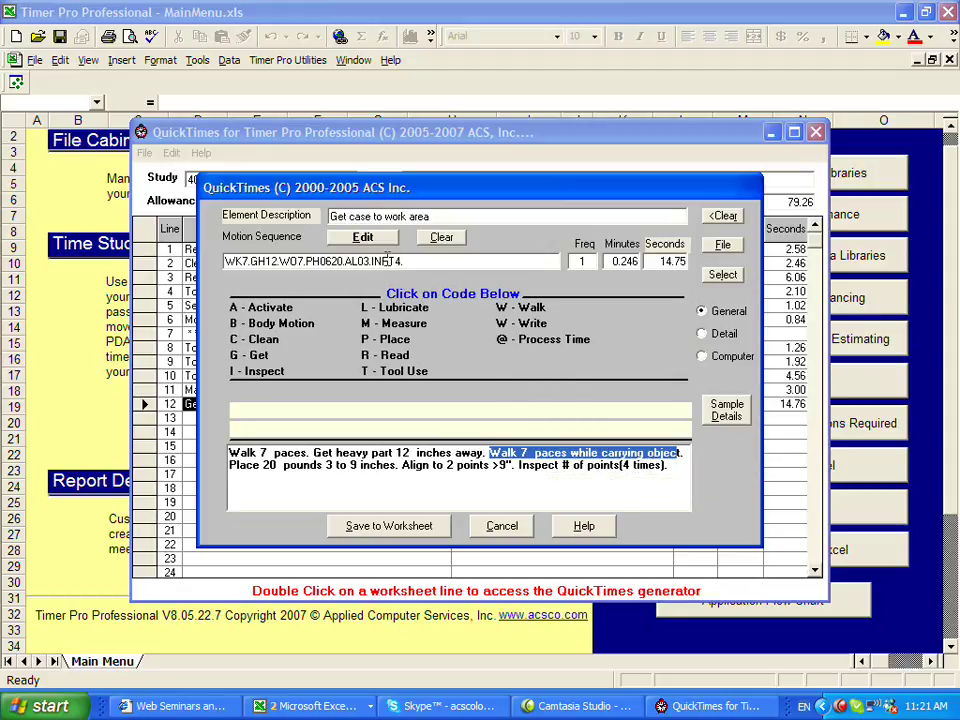
Replace the WO7 carrying walk with 15 paces (WO15), bringing the element to 19.64 seconds.
{"action": "left_click", "coordinate": [362, 237]}
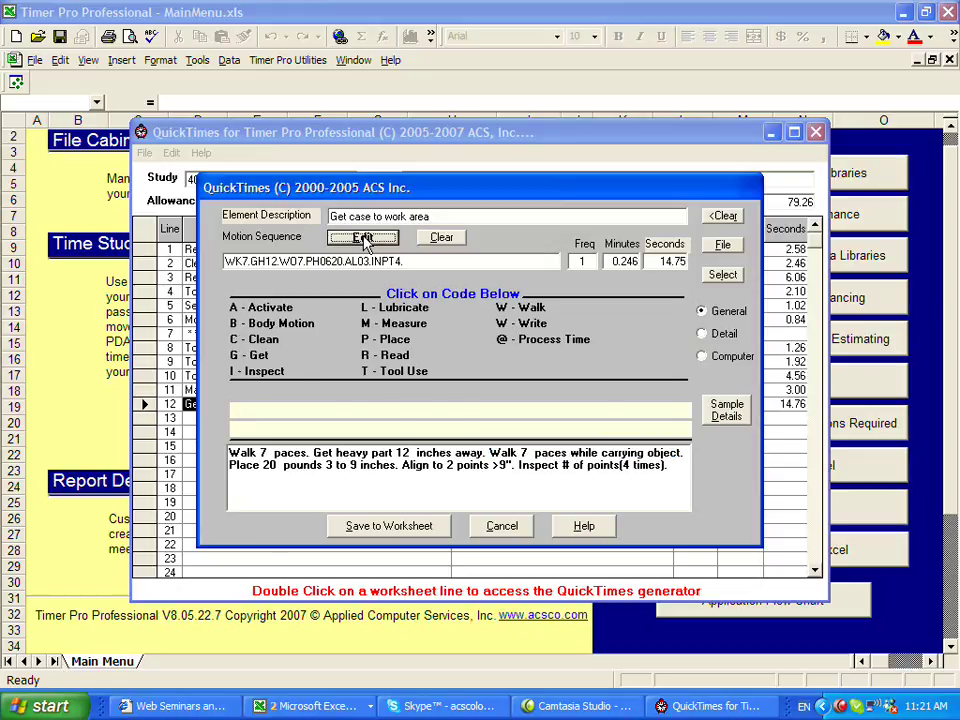
{"action": "left_click", "coordinate": [362, 237]}
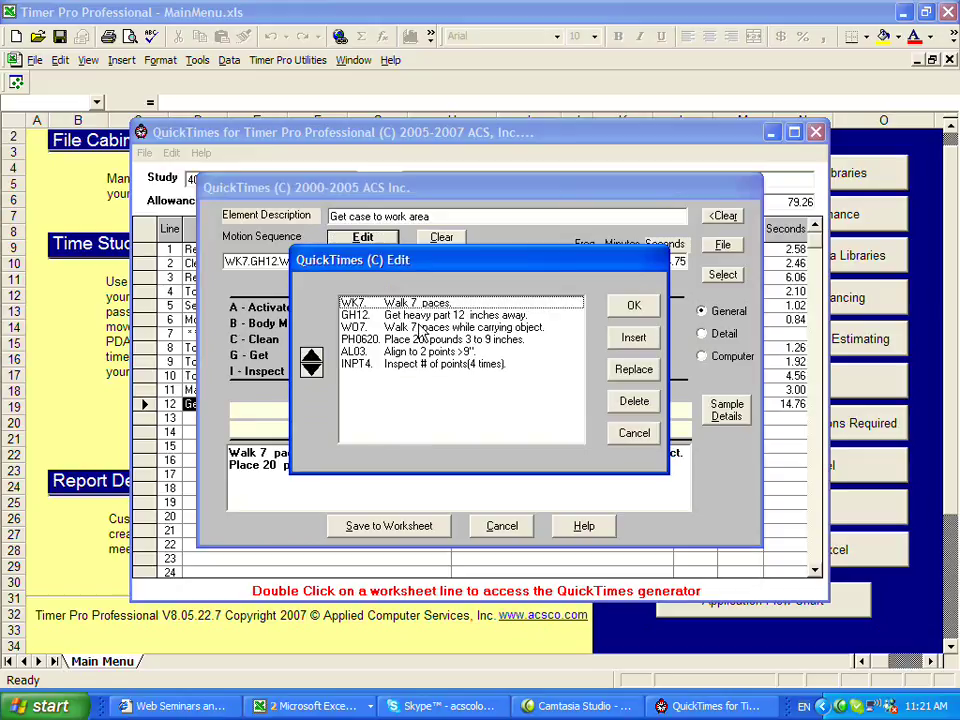
{"action": "left_click", "coordinate": [465, 327]}
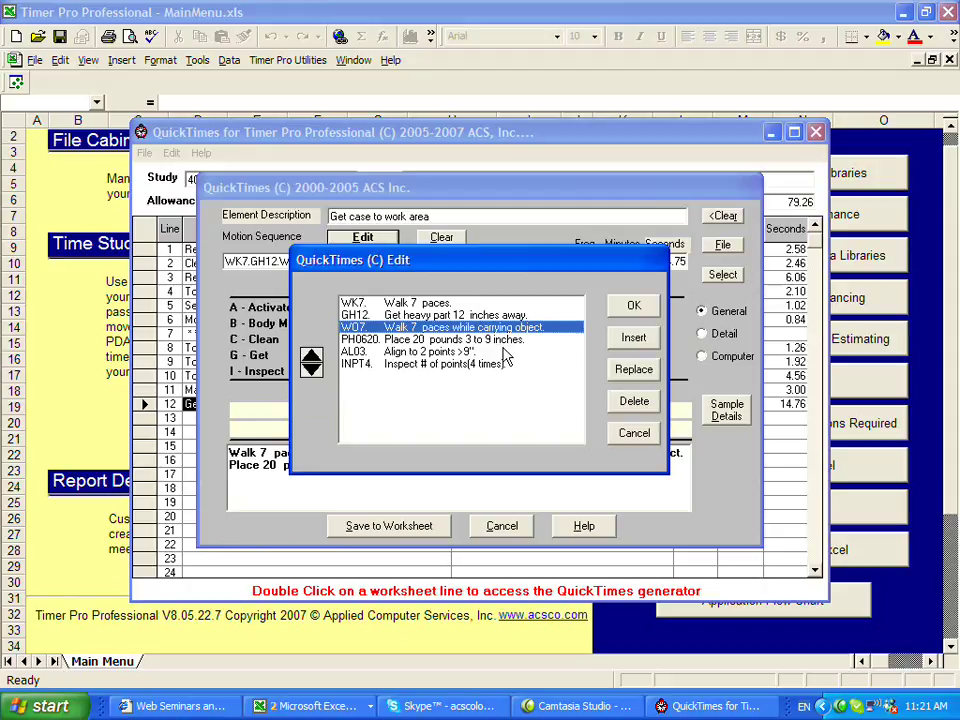
{"action": "mouse_move", "coordinate": [607, 368]}
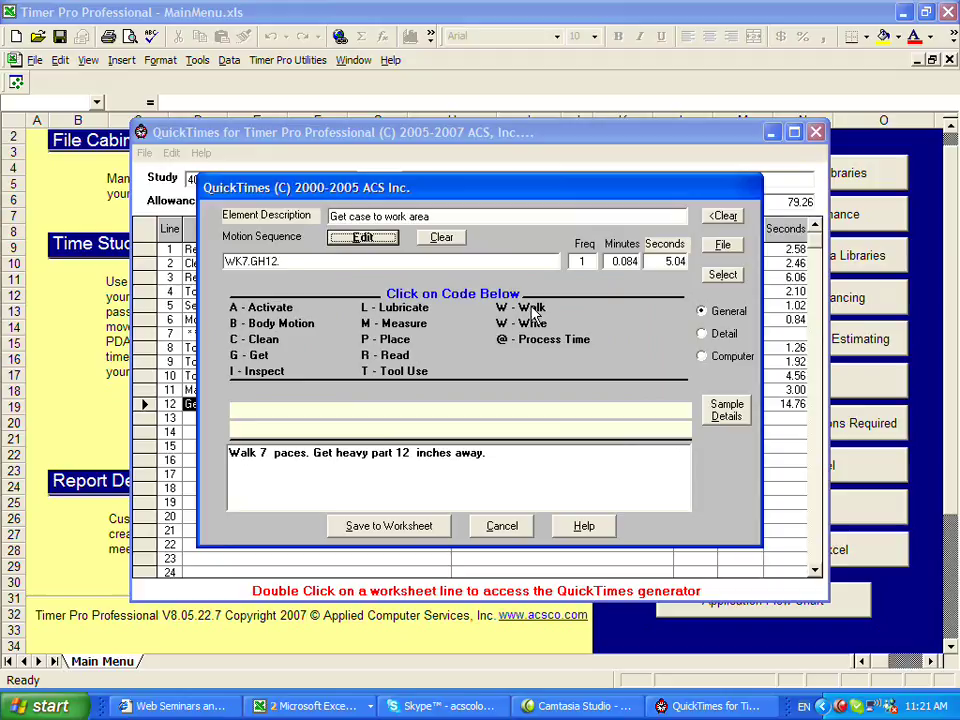
{"action": "left_click", "coordinate": [531, 307]}
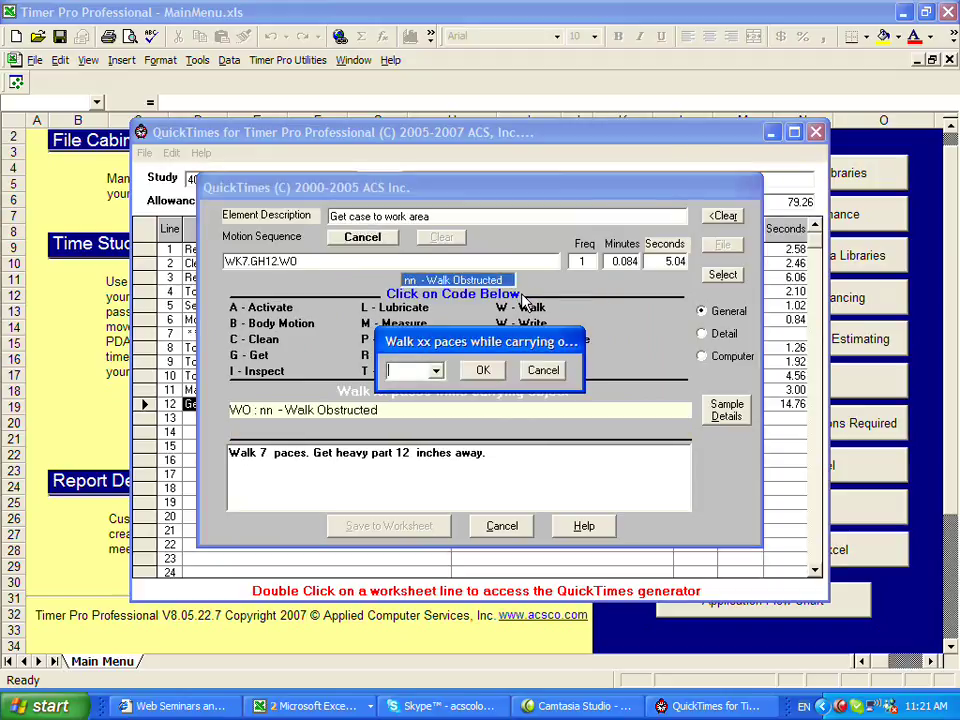
{"action": "type", "text": "15"}
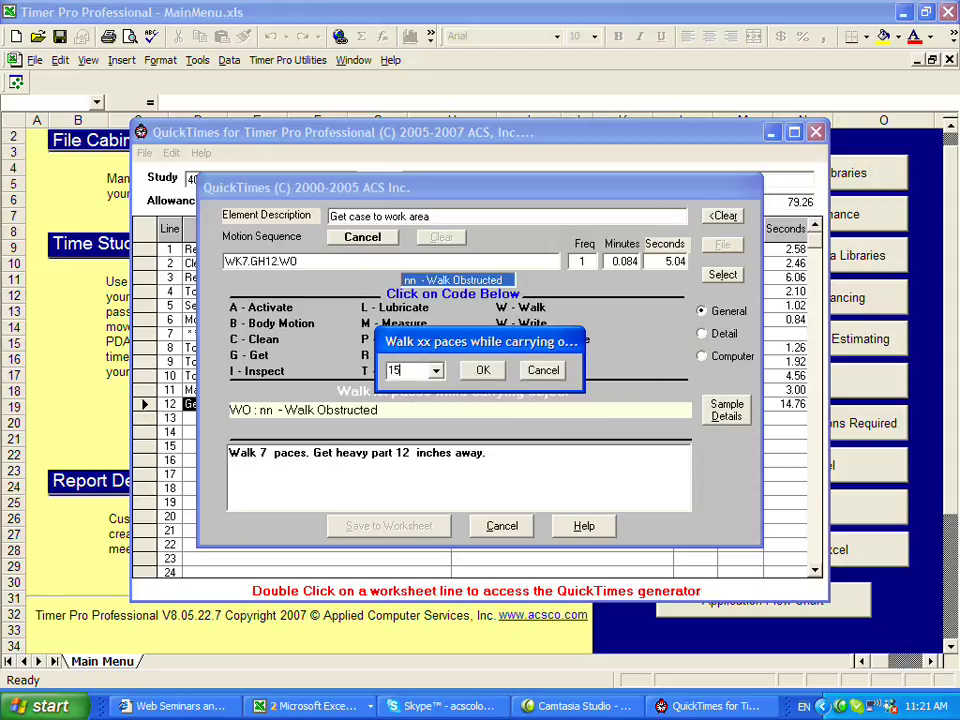
{"action": "left_click", "coordinate": [482, 370]}
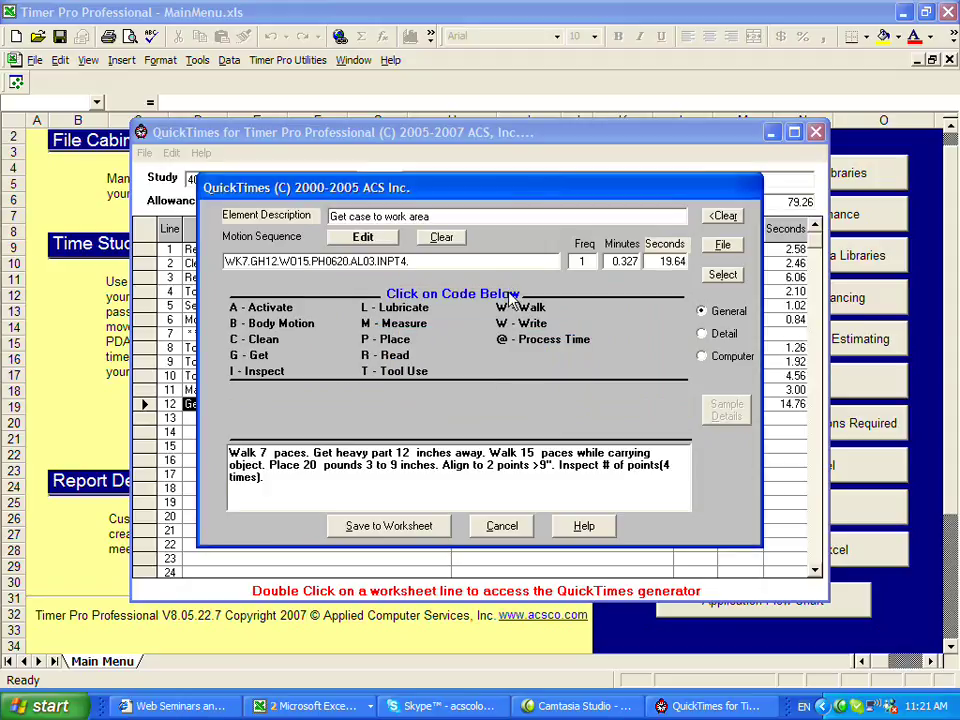
{"action": "mouse_move", "coordinate": [697, 283]}
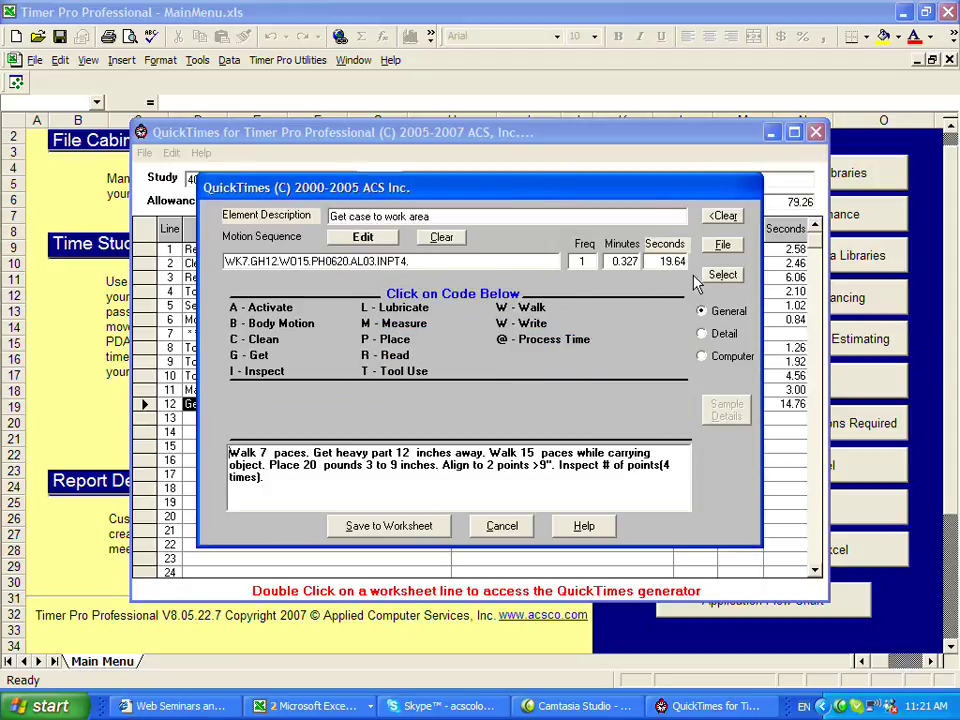
{"action": "mouse_move", "coordinate": [378, 397]}
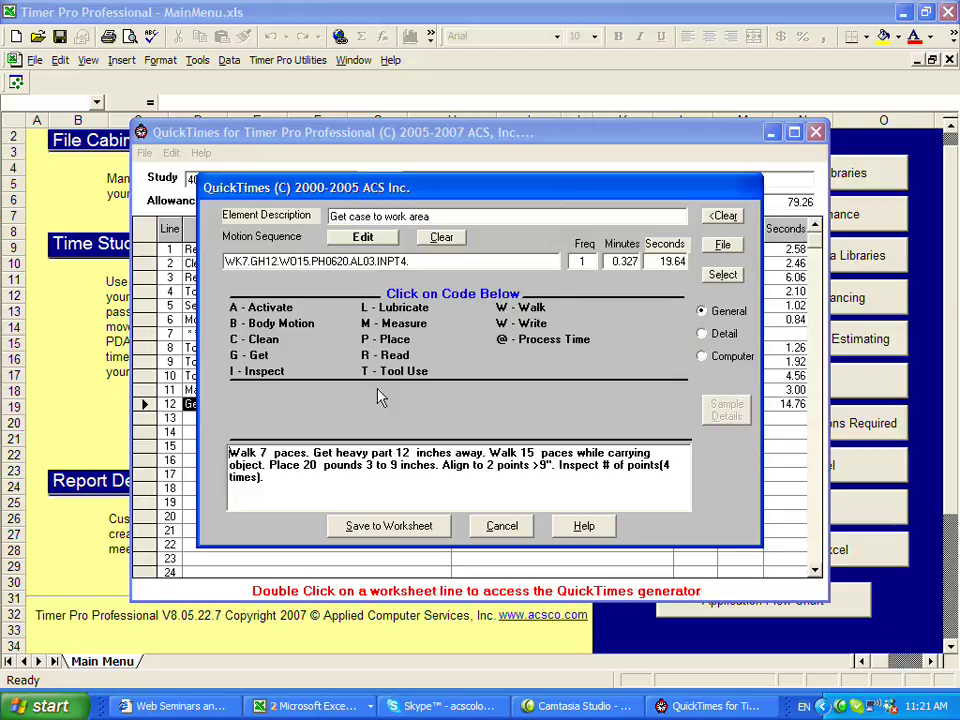
Check the 15-pace walk text, then save WK7.GH12.WO15.PH0620.AL03.INPT4 (19.62 s) to line 12.
{"action": "double_click", "coordinate": [549, 453]}
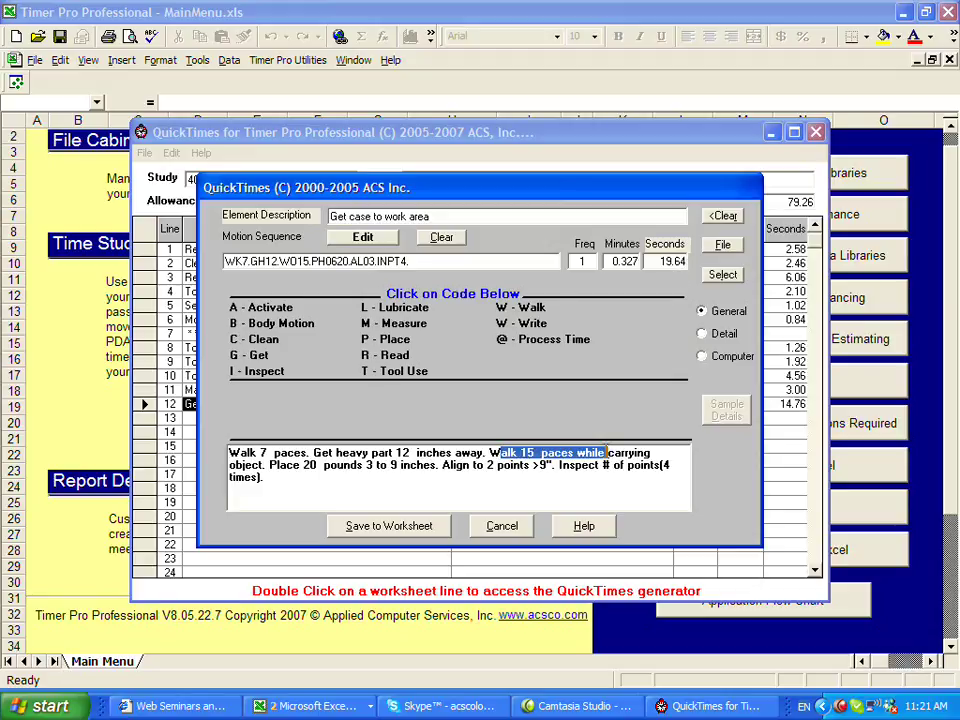
{"action": "mouse_move", "coordinate": [678, 283]}
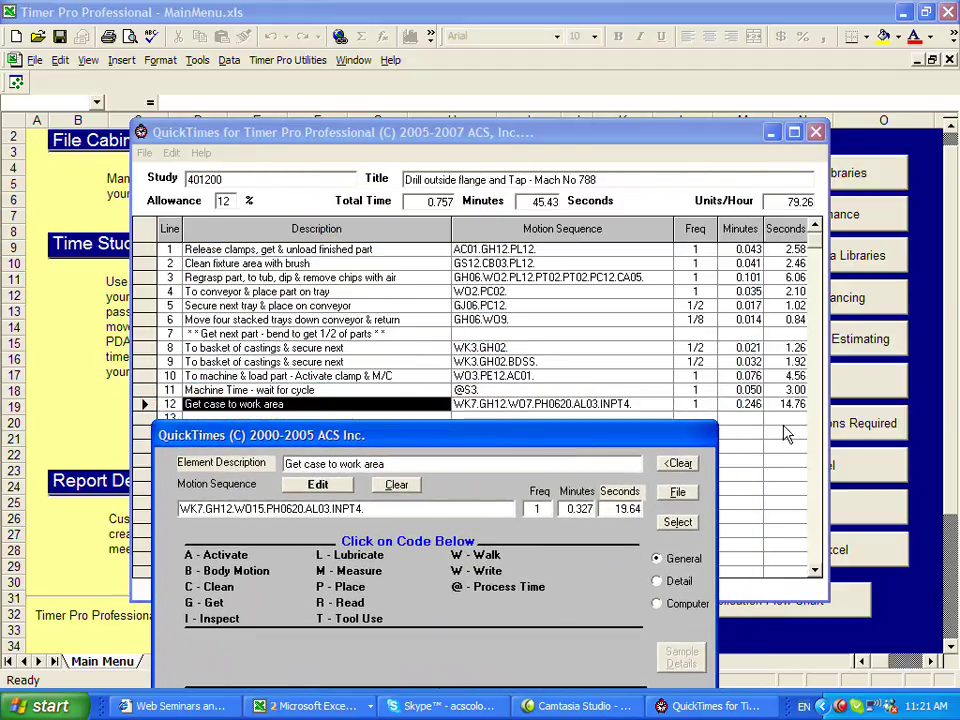
{"action": "mouse_move", "coordinate": [622, 530]}
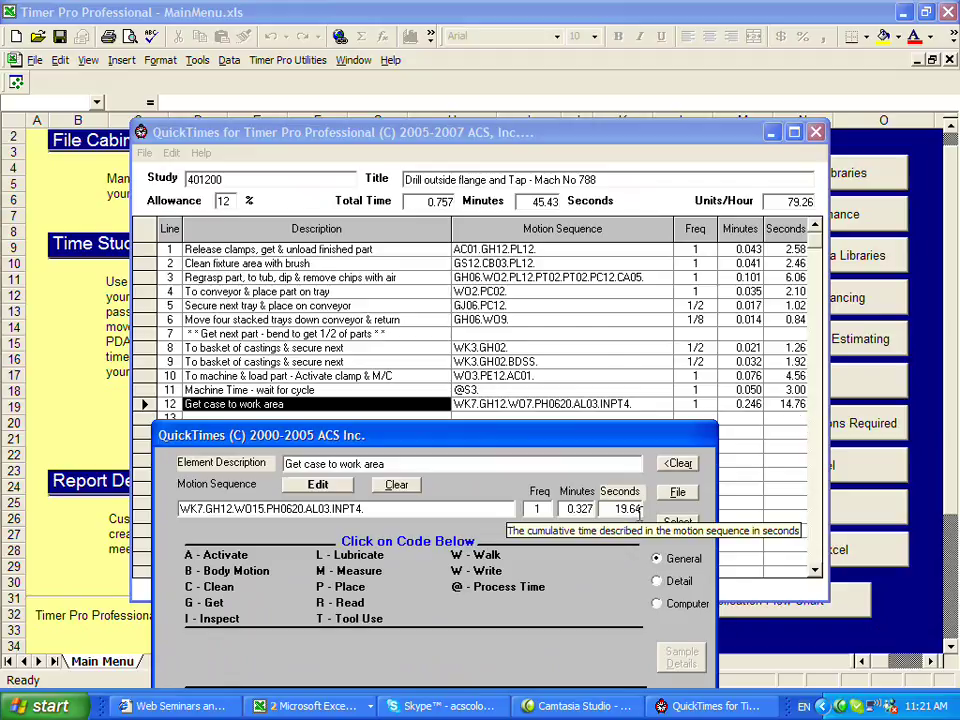
{"action": "mouse_move", "coordinate": [615, 445]}
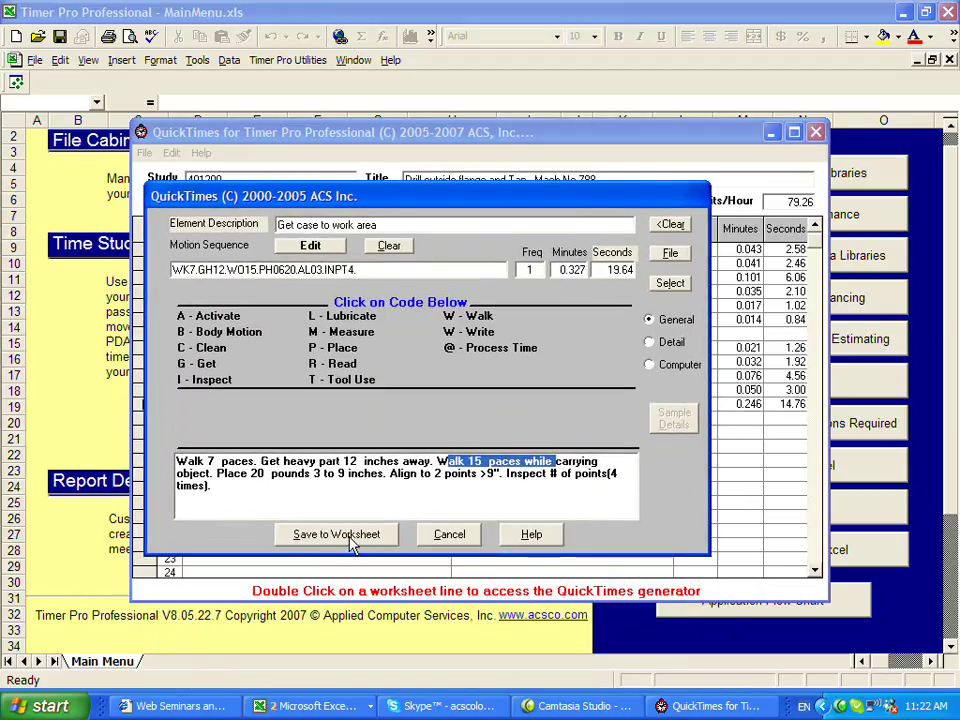
{"action": "left_click", "coordinate": [336, 534]}
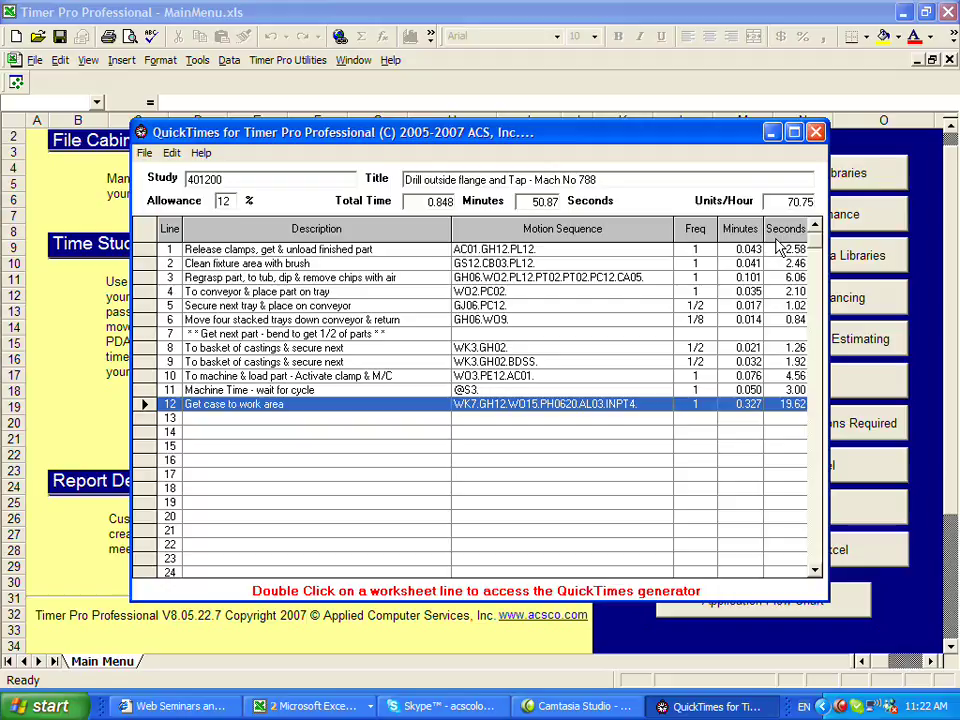
{"action": "mouse_move", "coordinate": [548, 201]}
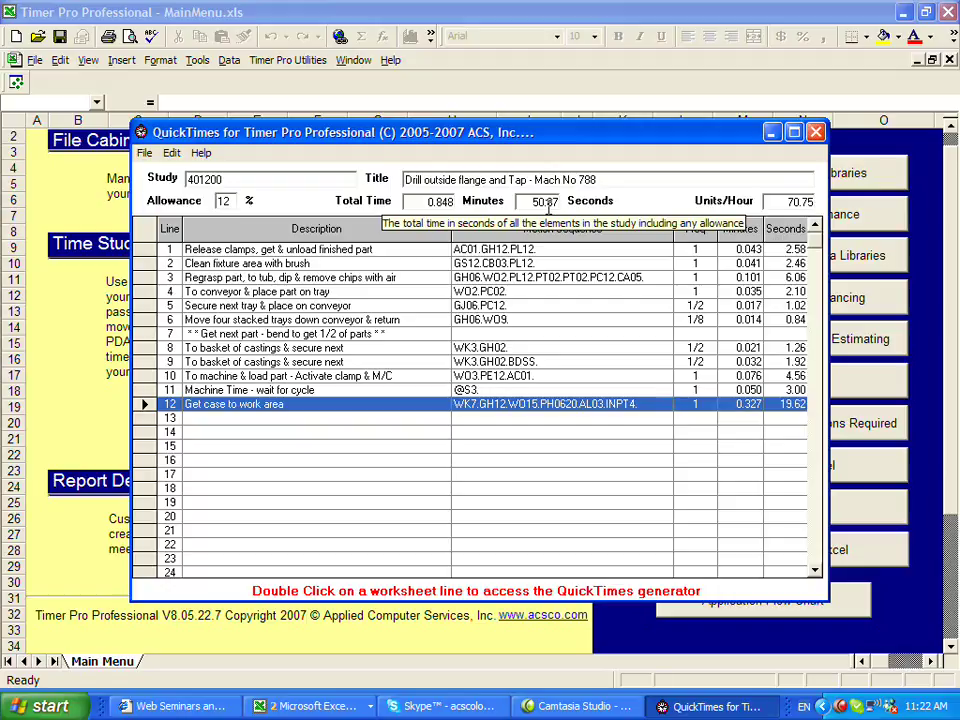